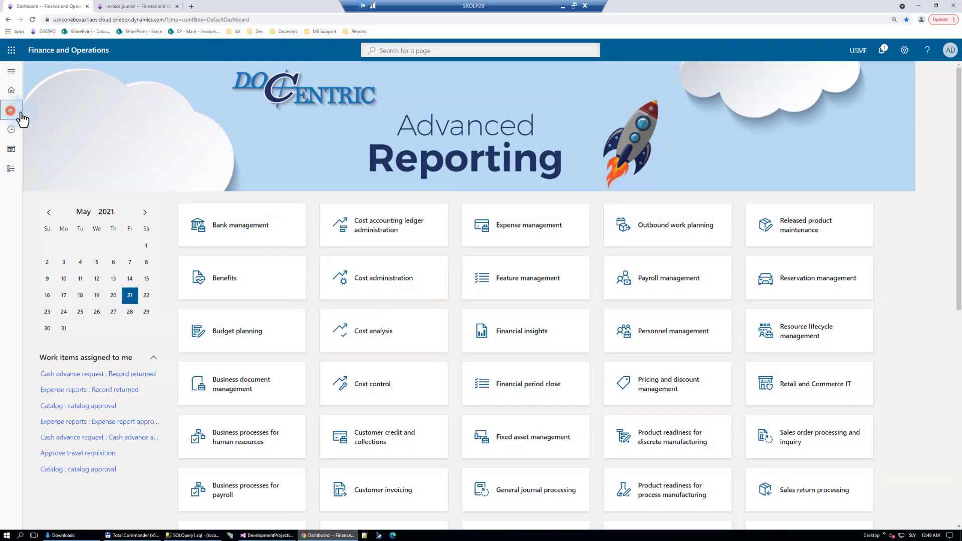
Step: Open SalesInvoice.Report from the Docentric AX reports list to view its templates and status
left_click(10, 110)
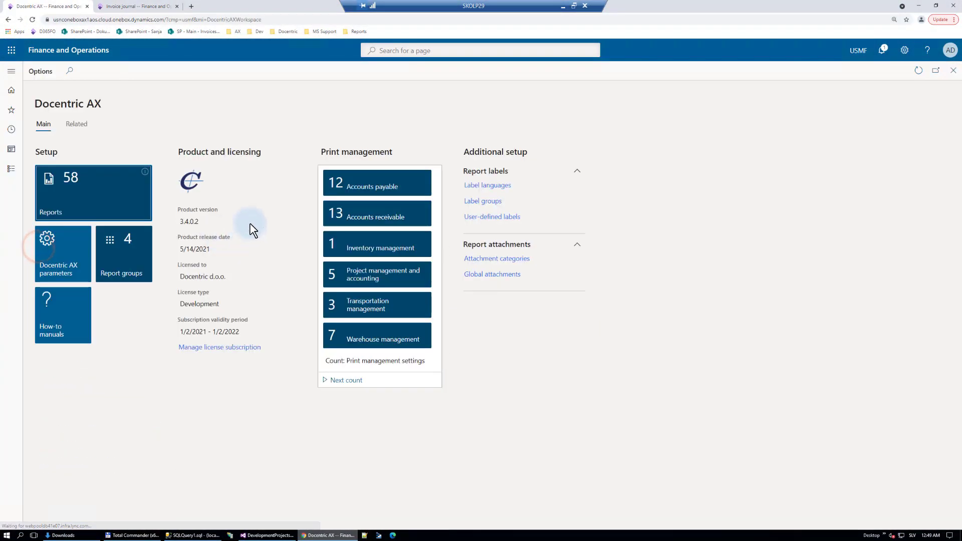
left_click(93, 194)
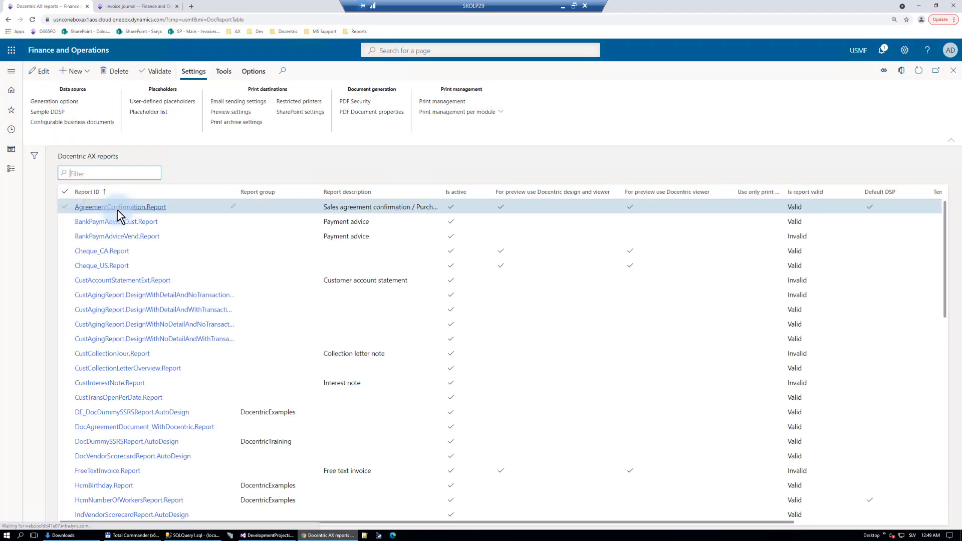
scroll("down", 3)
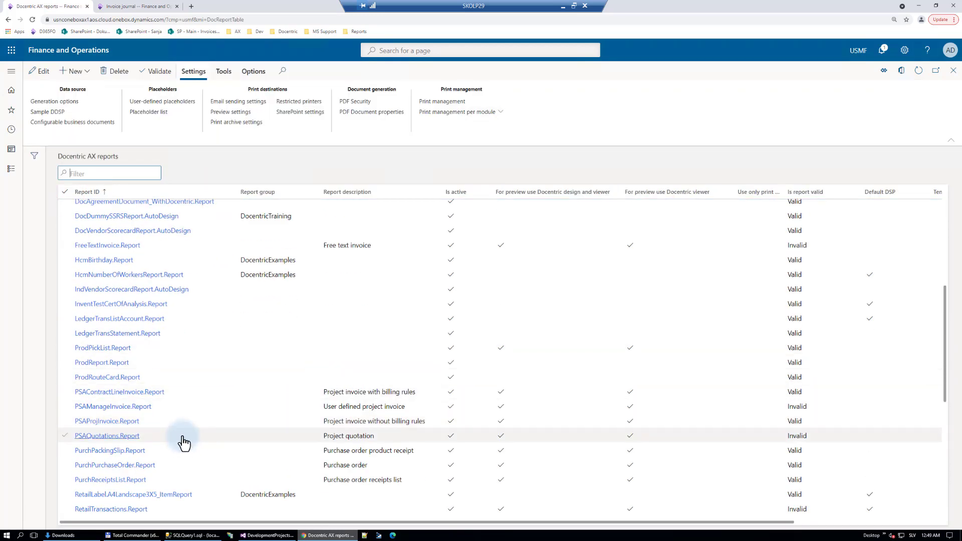
scroll("down", 3)
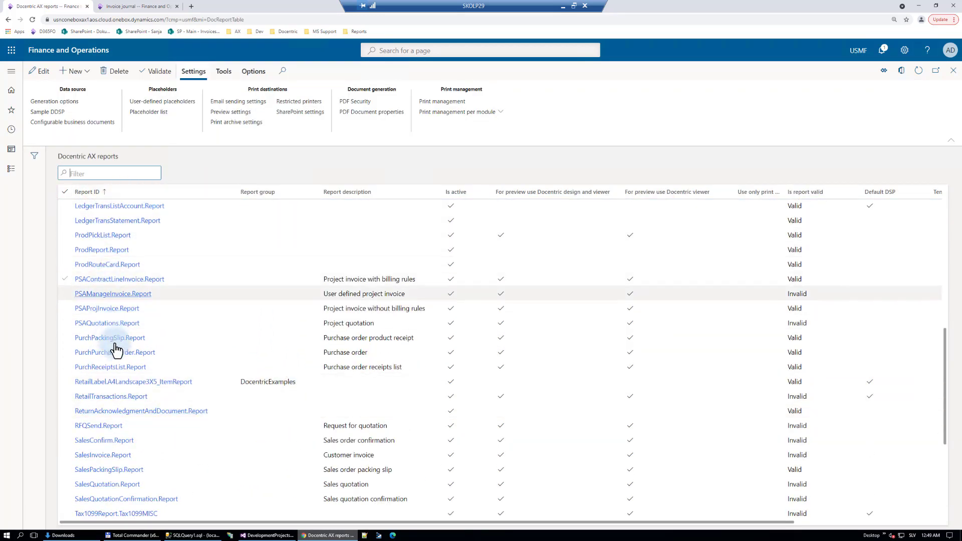
left_click(102, 455)
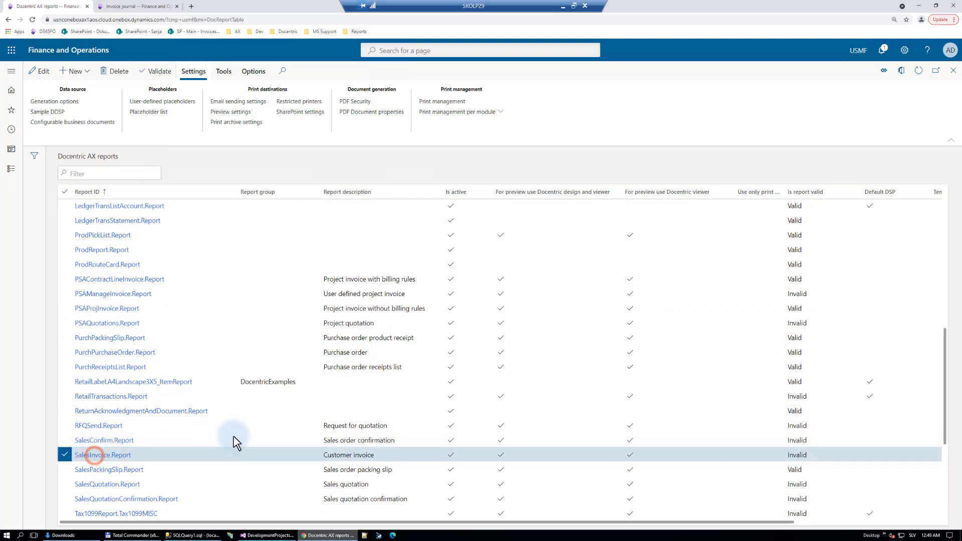
left_click(103, 455)
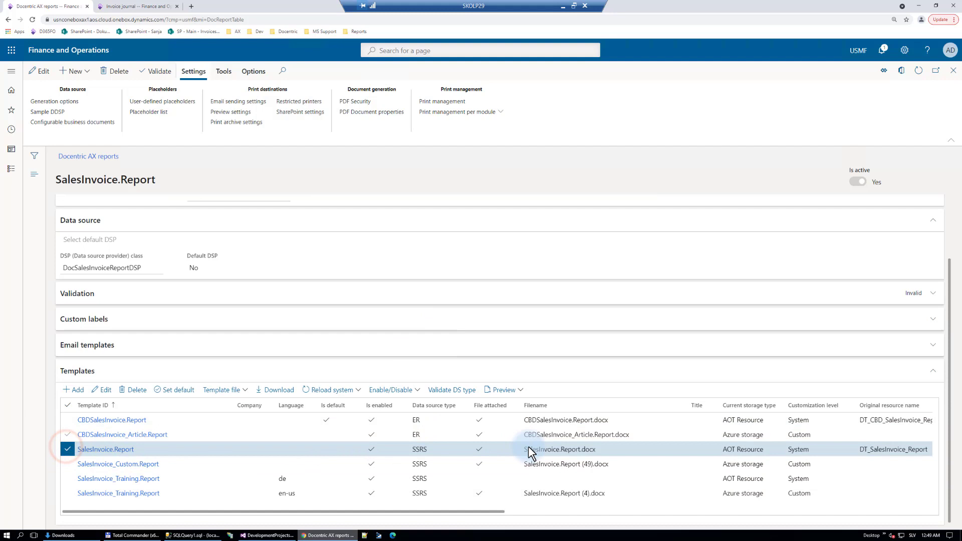
mouse_move(616, 445)
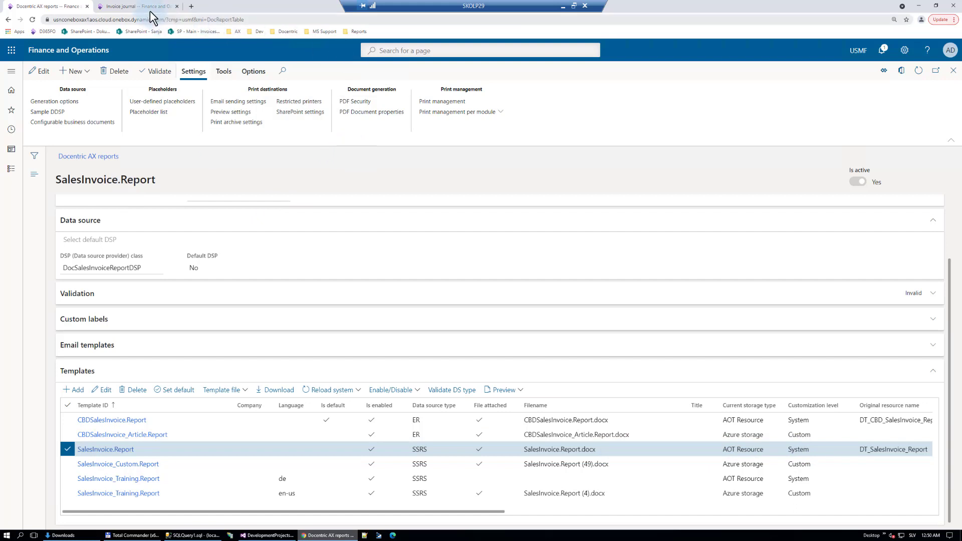
mouse_move(441, 101)
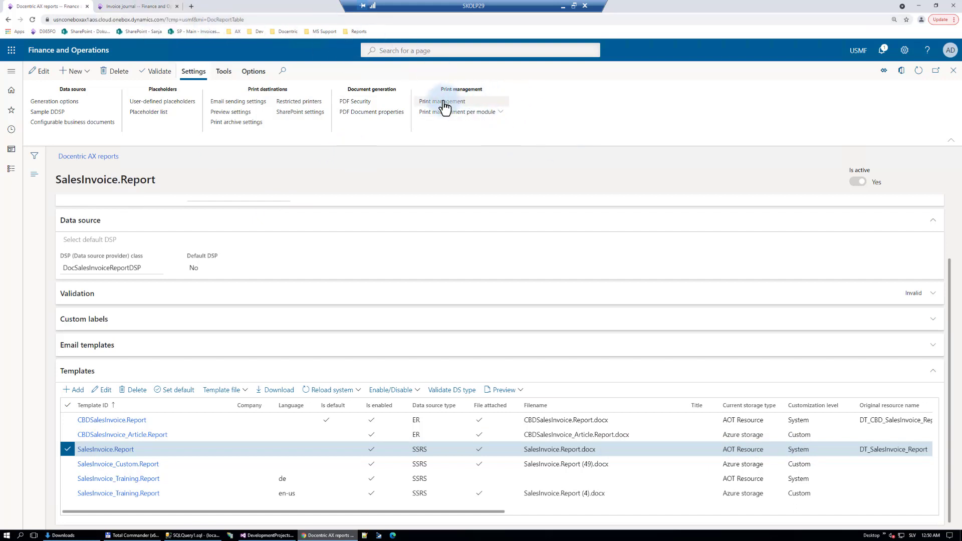
mouse_move(441, 101)
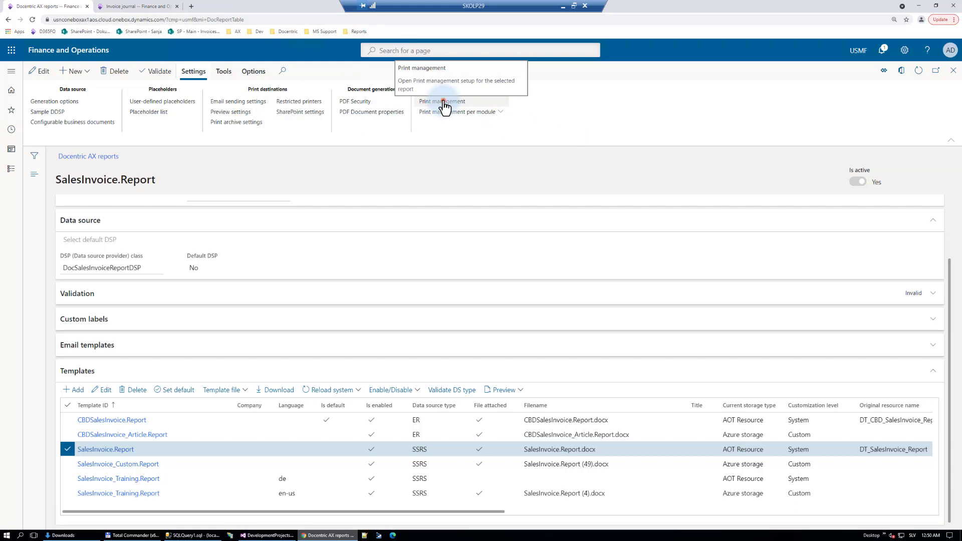
Step: Show the Customer invoice Original <Default> print setting in Print management setup
left_click(441, 102)
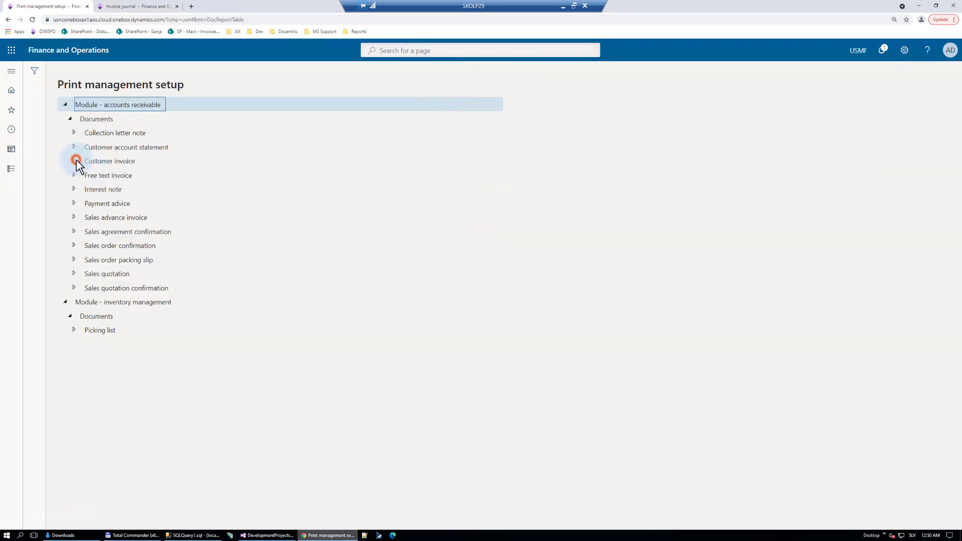
left_click(73, 161)
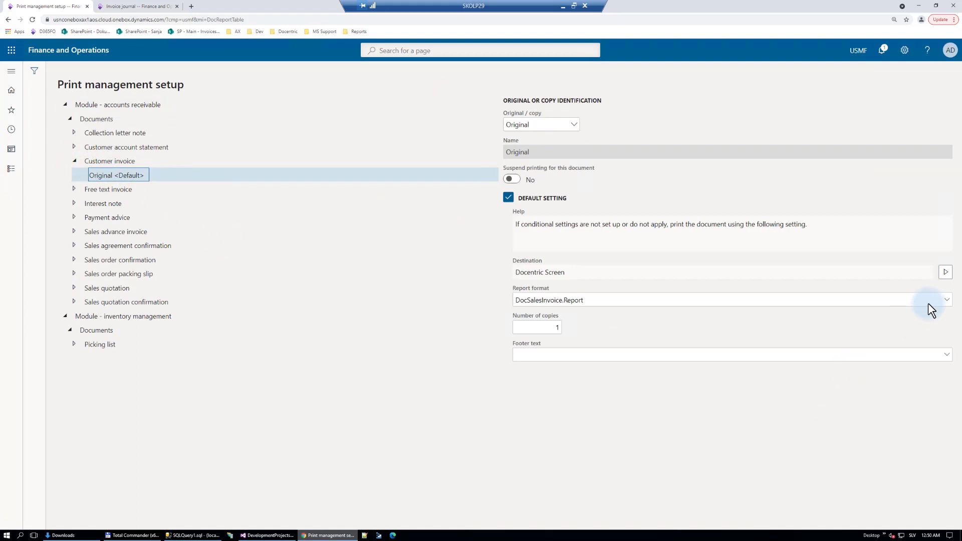
left_click(947, 300)
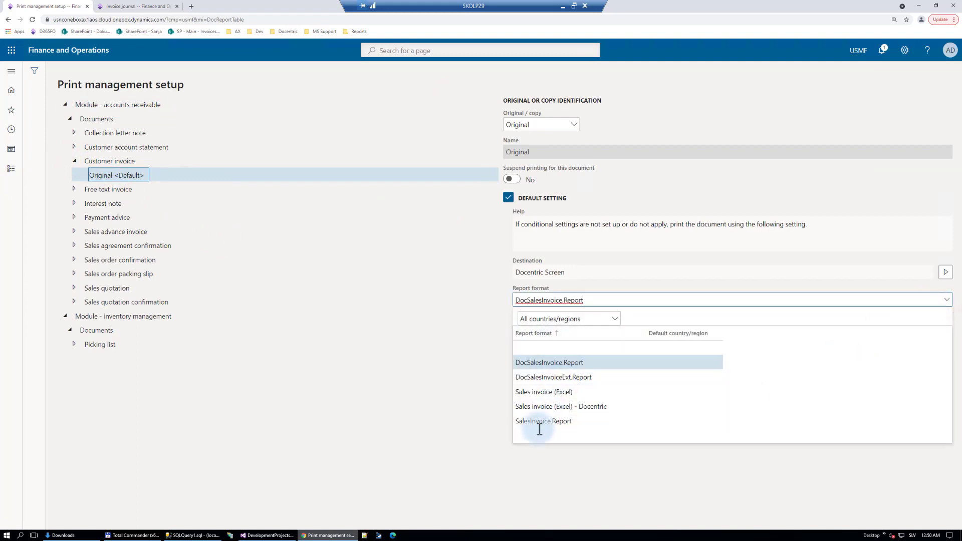
left_click(549, 362)
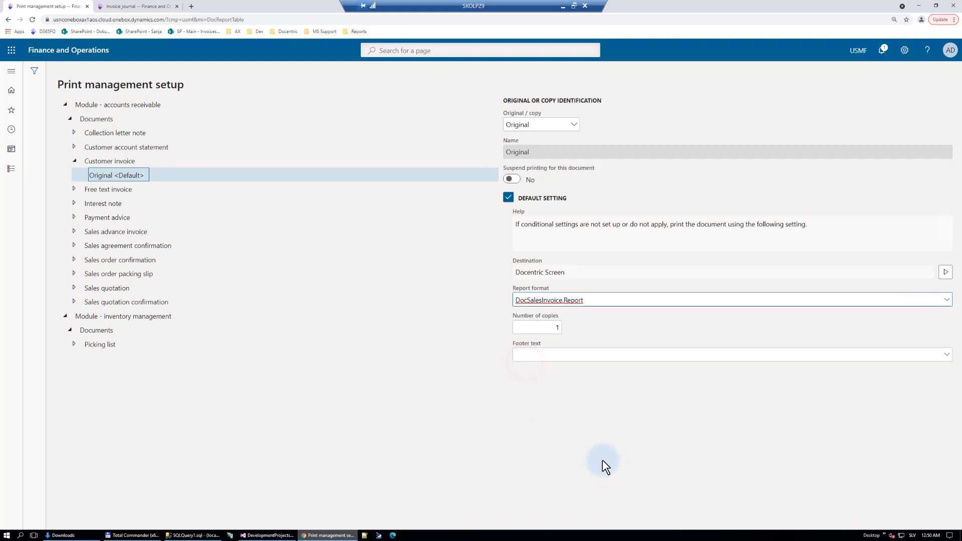
mouse_move(948, 301)
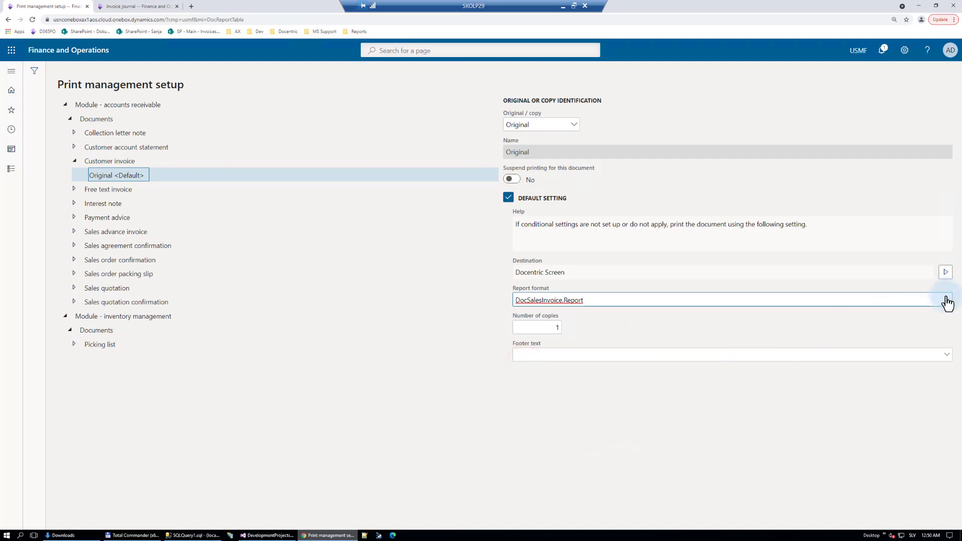
Step: Review the available report formats for the original invoice without changing DocSalesInvoice.Report
left_click(946, 300)
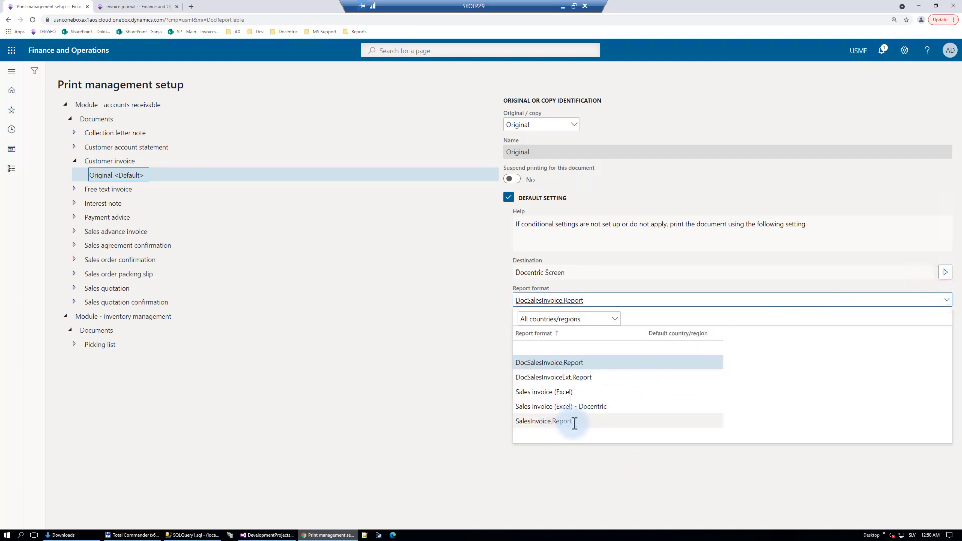
mouse_move(513, 363)
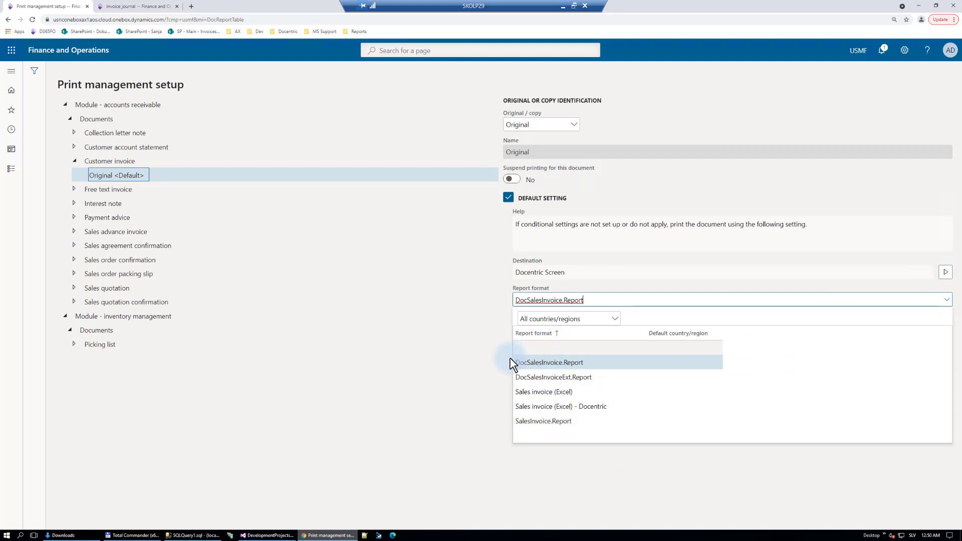
mouse_move(600, 363)
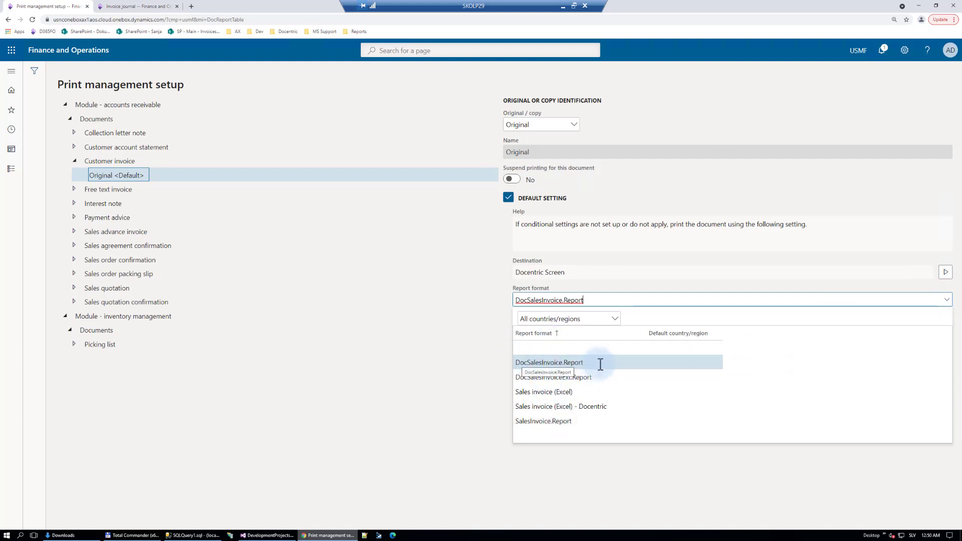
mouse_move(528, 363)
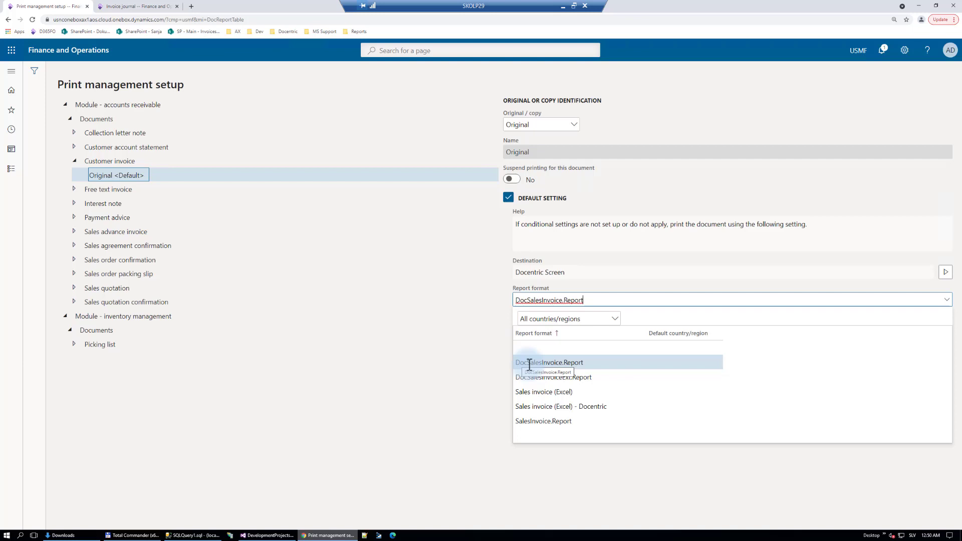
mouse_move(545, 362)
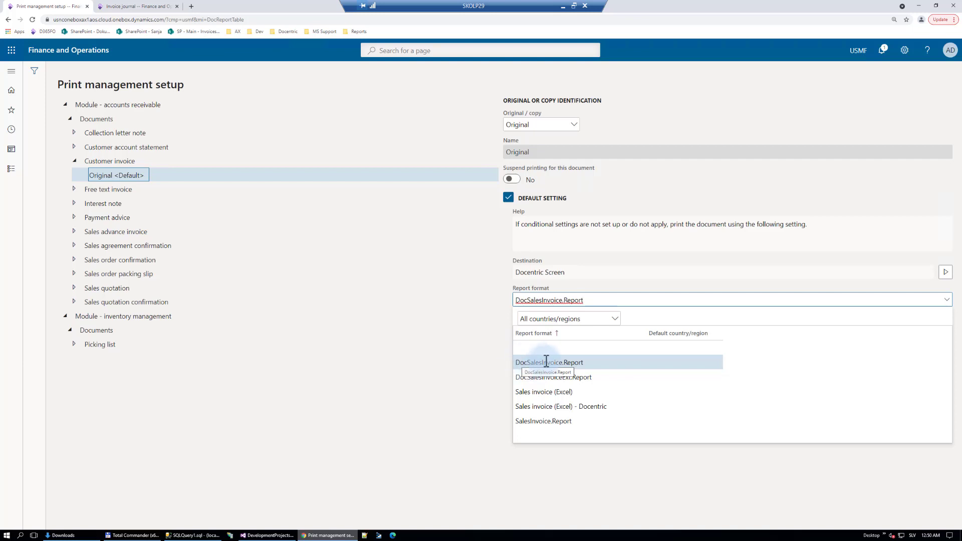
mouse_move(687, 478)
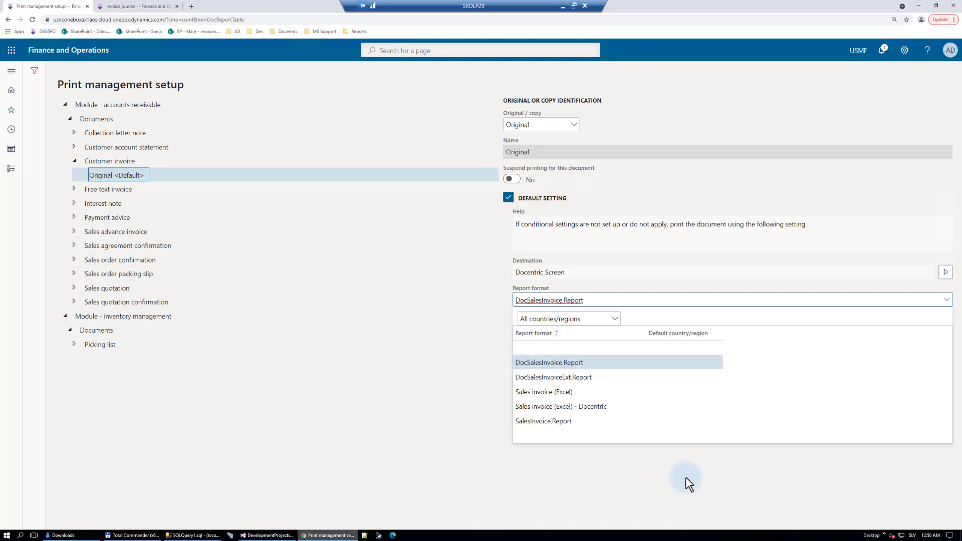
left_click(548, 362)
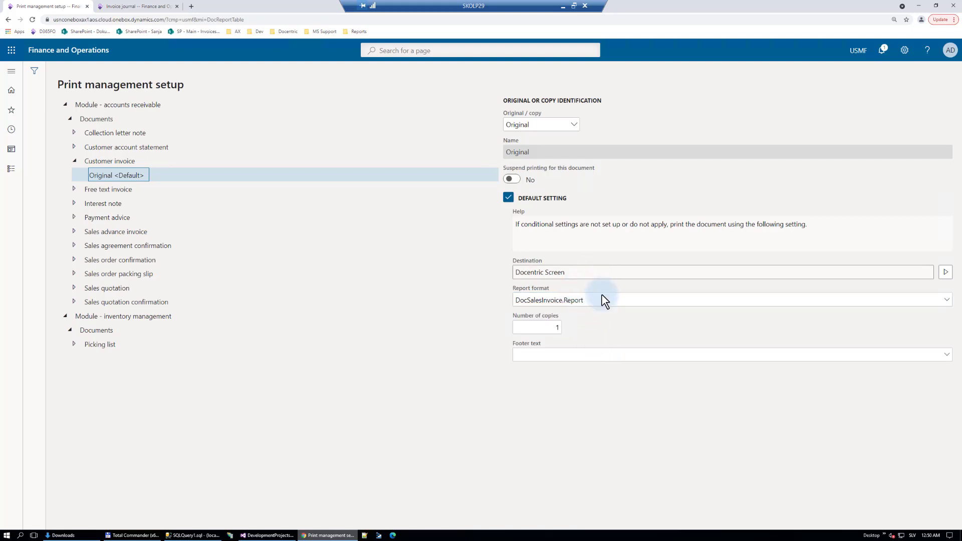
left_click(947, 299)
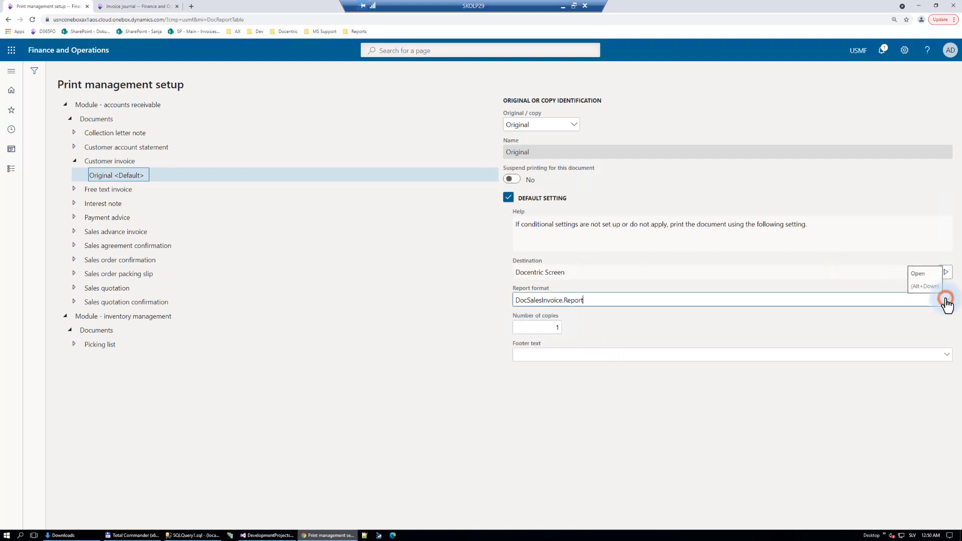
left_click(948, 299)
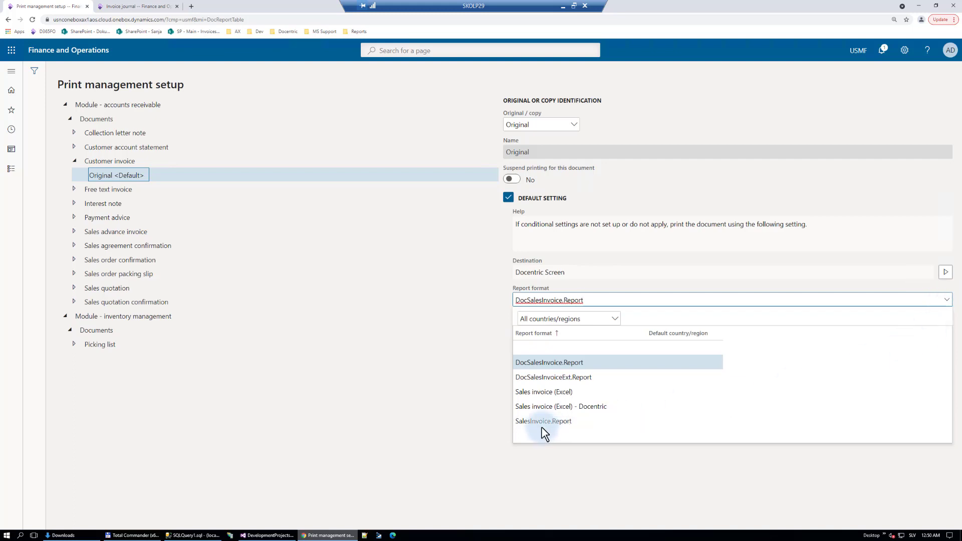
mouse_move(542, 421)
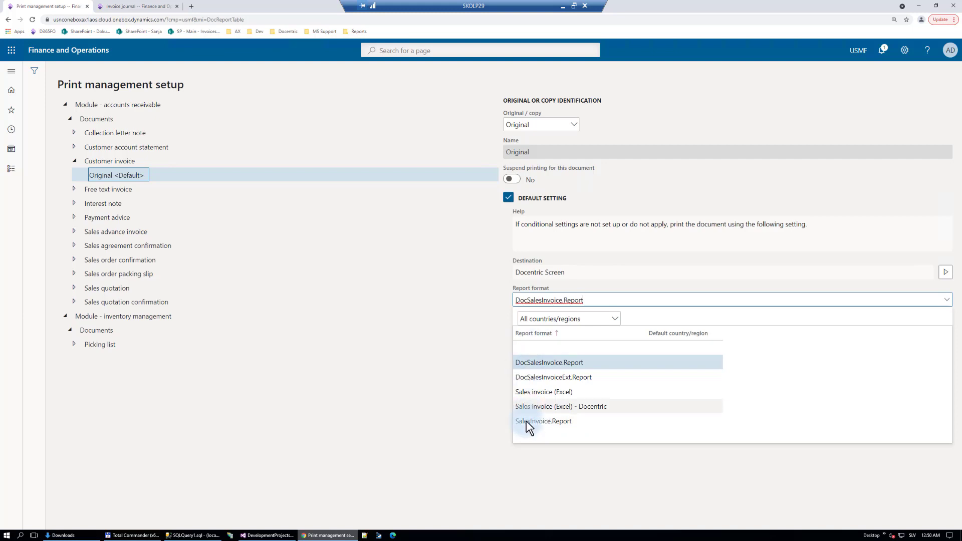
mouse_move(544, 421)
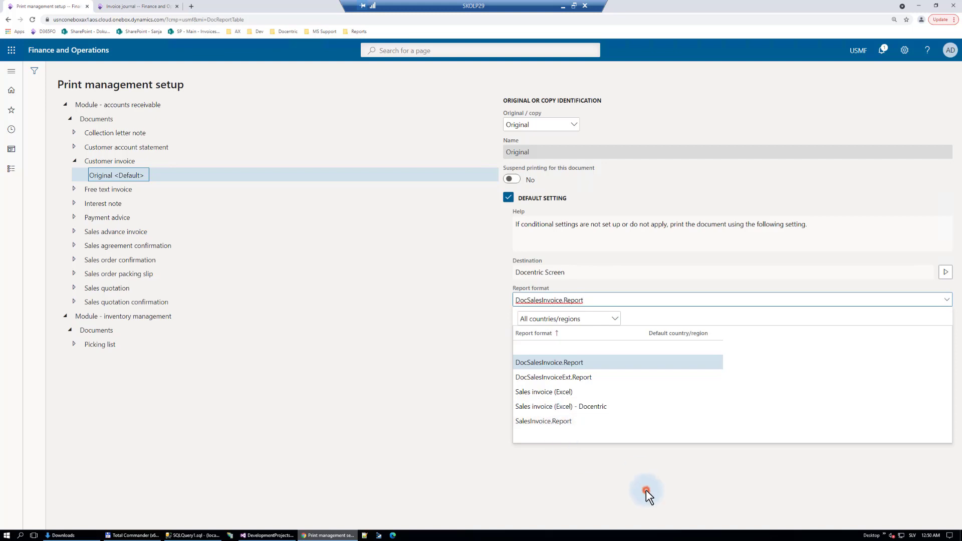
left_click(549, 362)
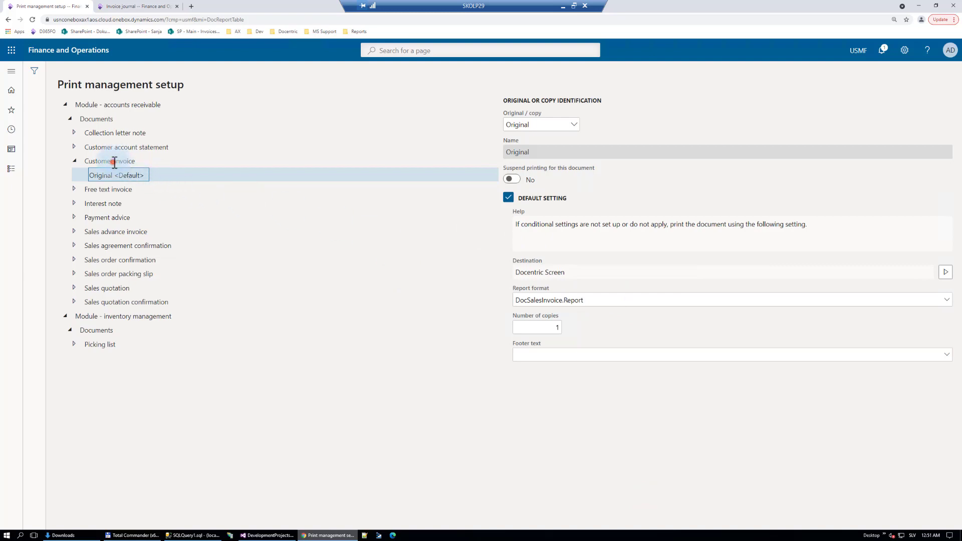
Step: From the invoice journal, reach the Customer invoice original's Docentric Screen destination setting
left_click(136, 6)
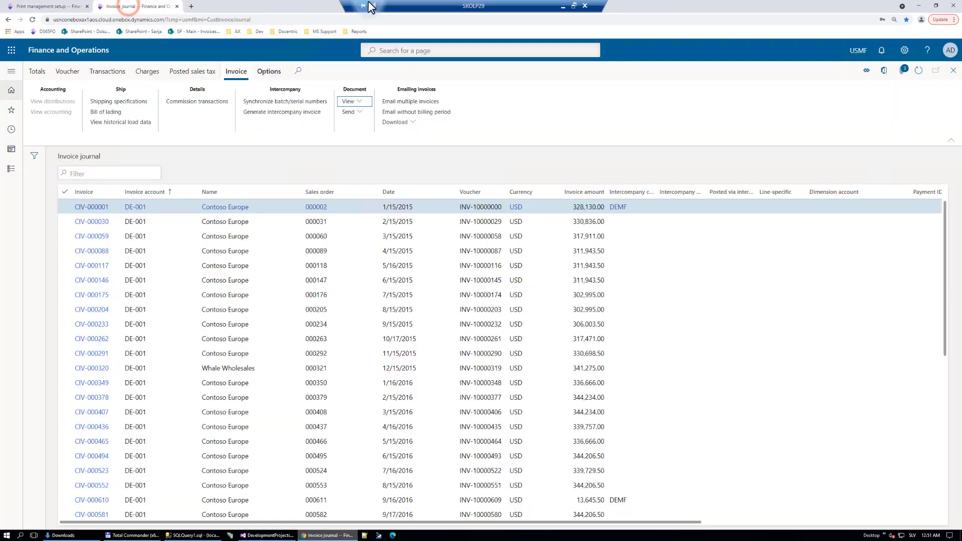
mouse_move(506, 146)
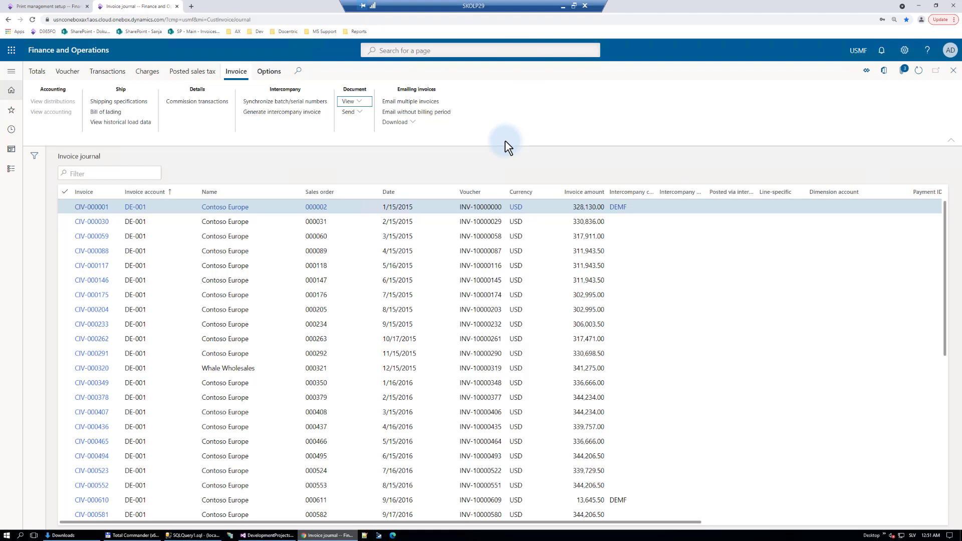
left_click(351, 100)
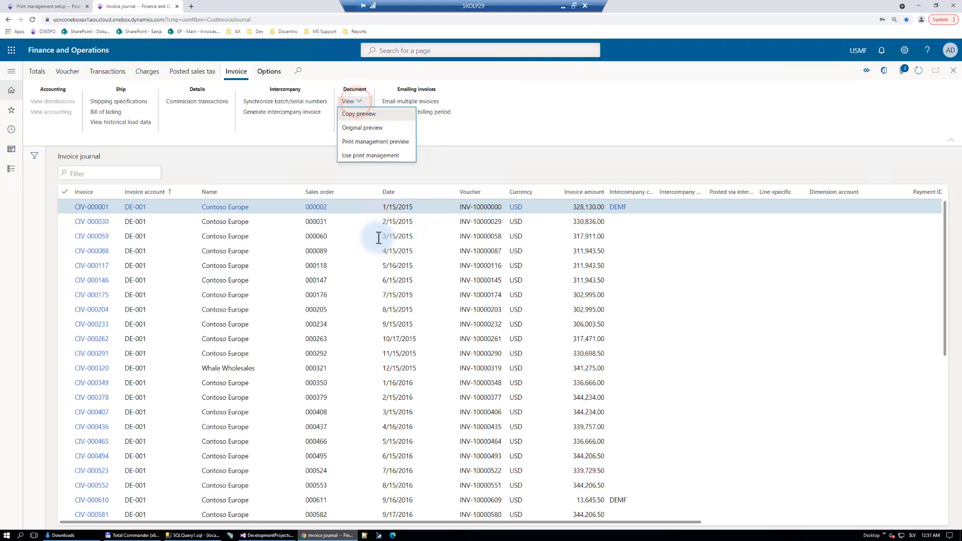
mouse_move(46, 6)
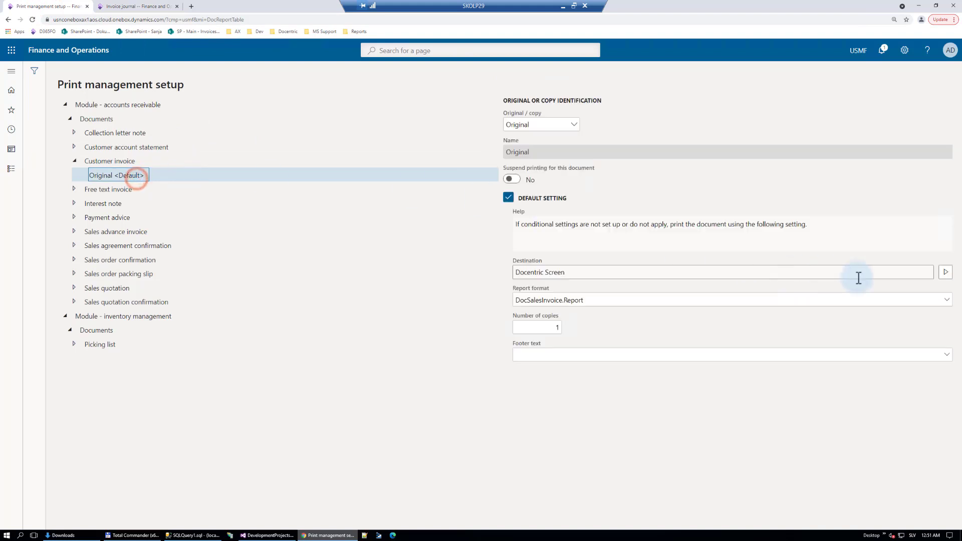
left_click(946, 272)
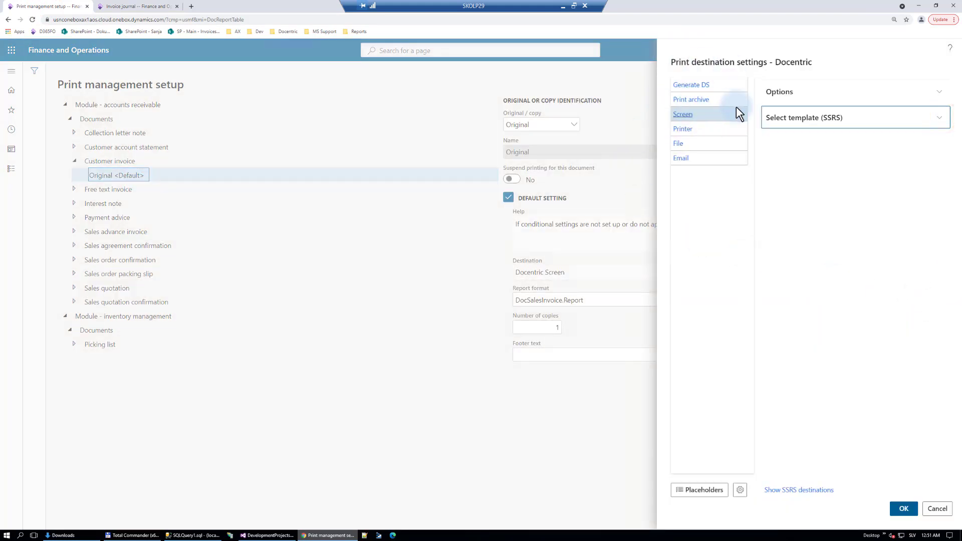
mouse_move(194, 9)
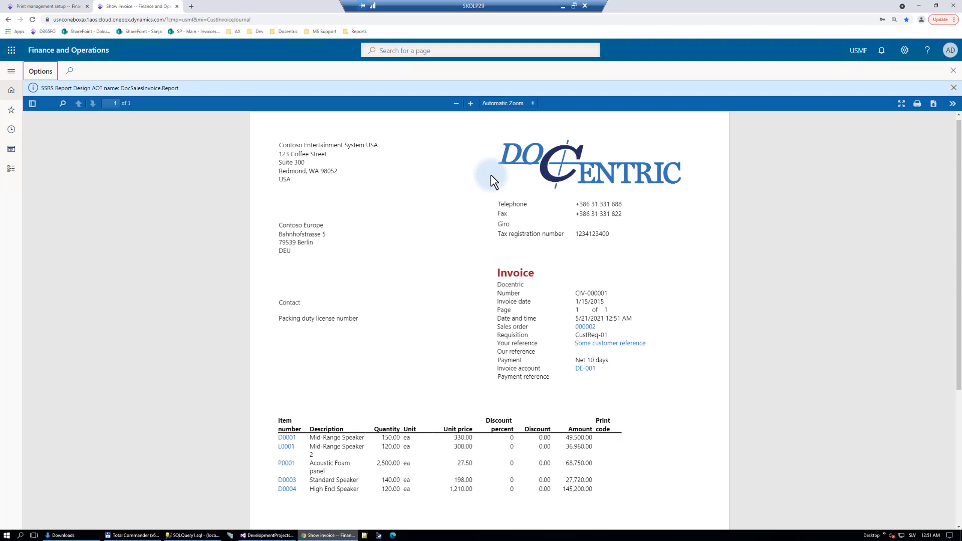
mouse_move(49, 6)
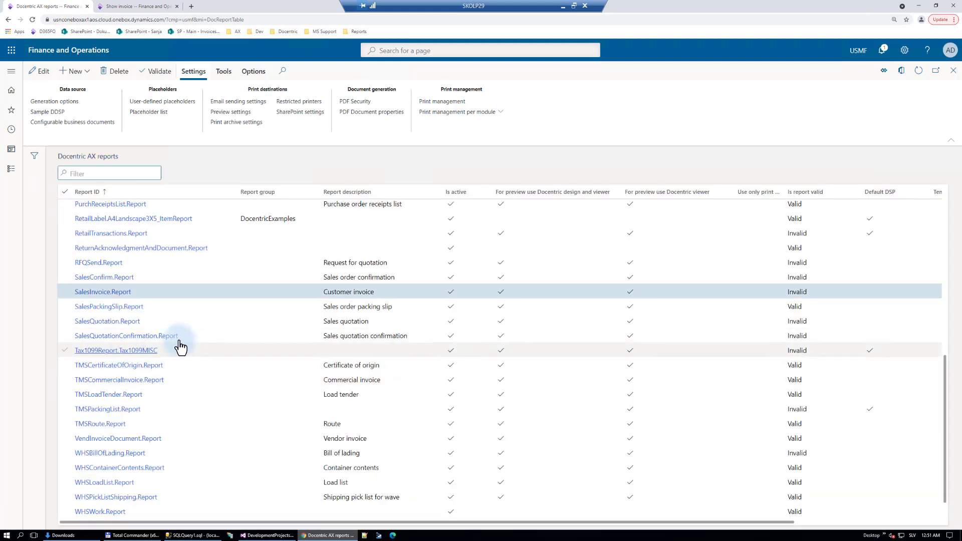
Step: Scroll through the Docentric AX Report ID list to check the registered invoice reports
scroll("up", 3)
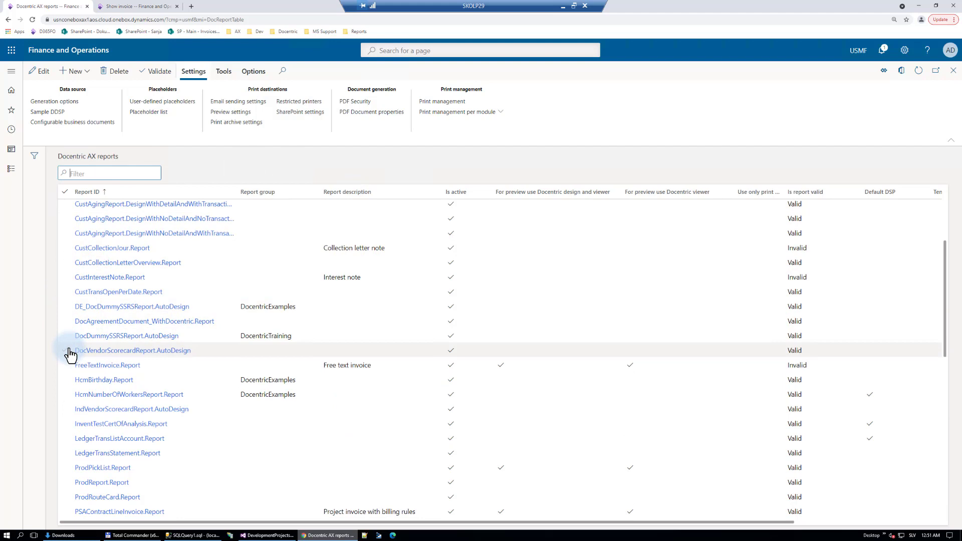
mouse_move(130, 32)
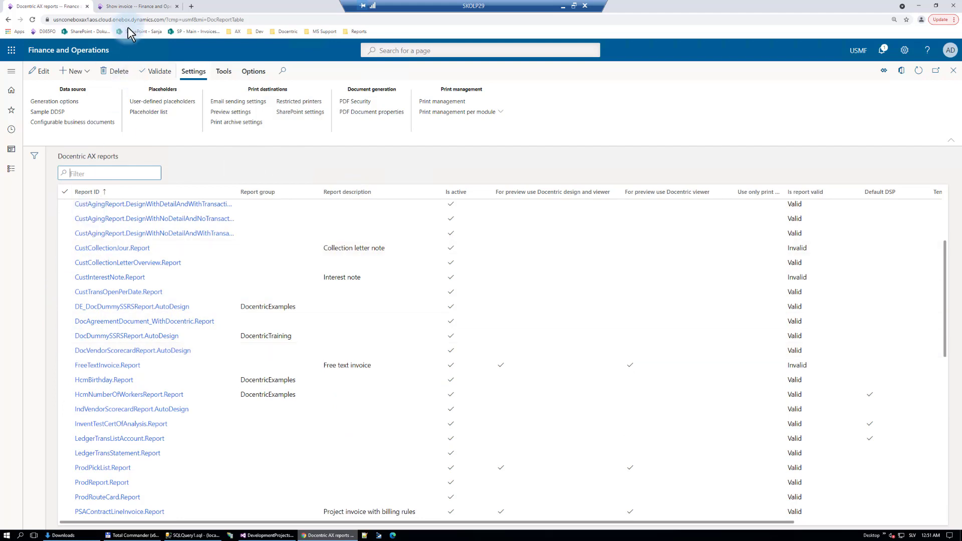
Step: Return to Print management setup and review the Original <Default> destination and report format
left_click(441, 101)
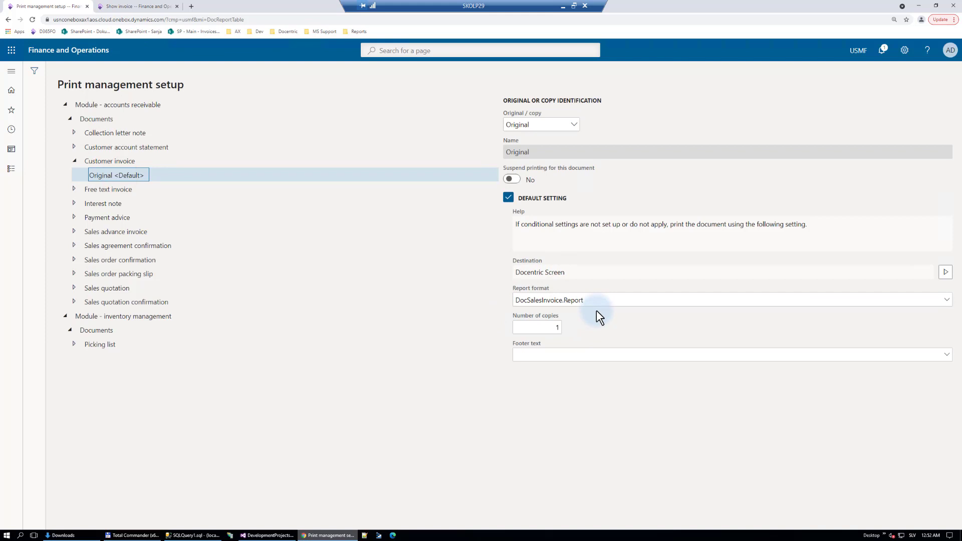
mouse_move(521, 261)
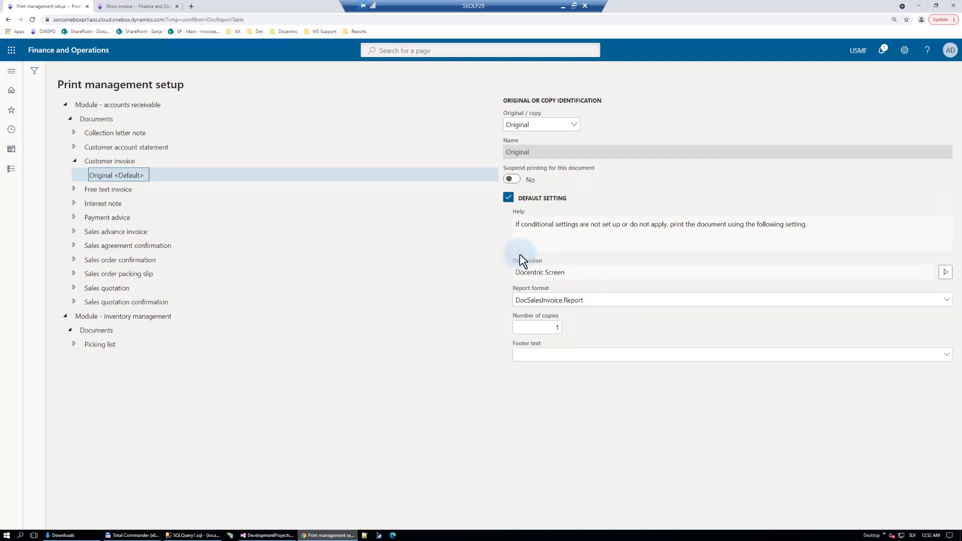
left_click(945, 272)
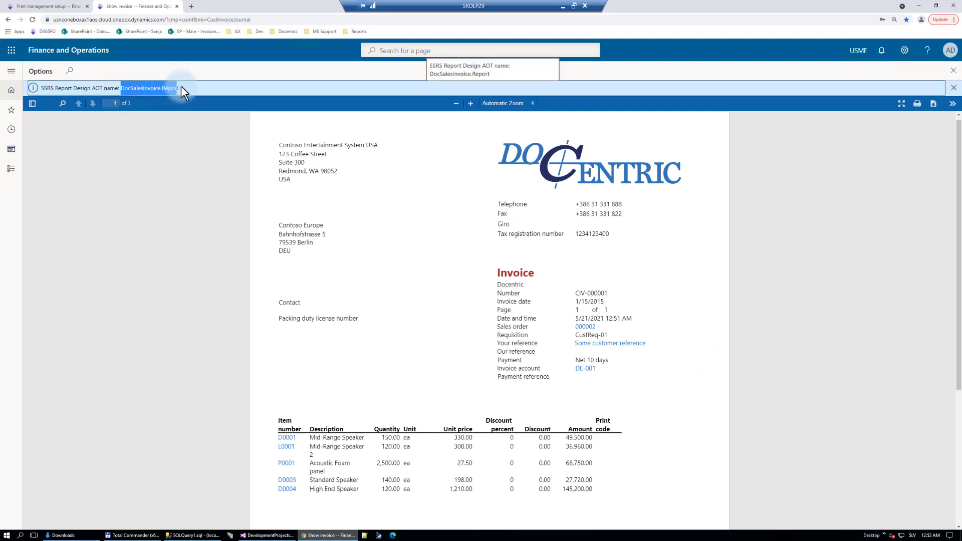
mouse_move(223, 225)
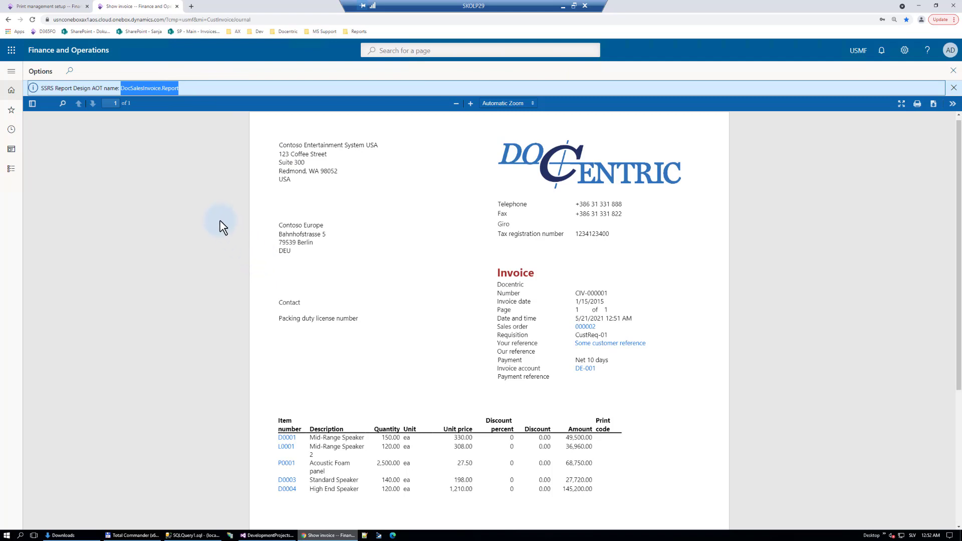
mouse_move(141, 98)
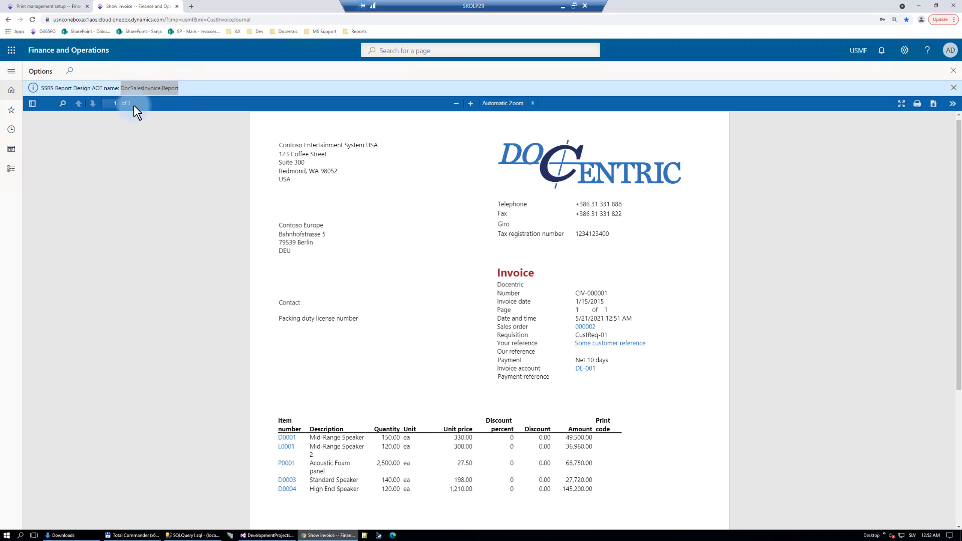
Step: Go back to the Docentric AX reports list with SalesInvoice.Report selected
left_click(46, 6)
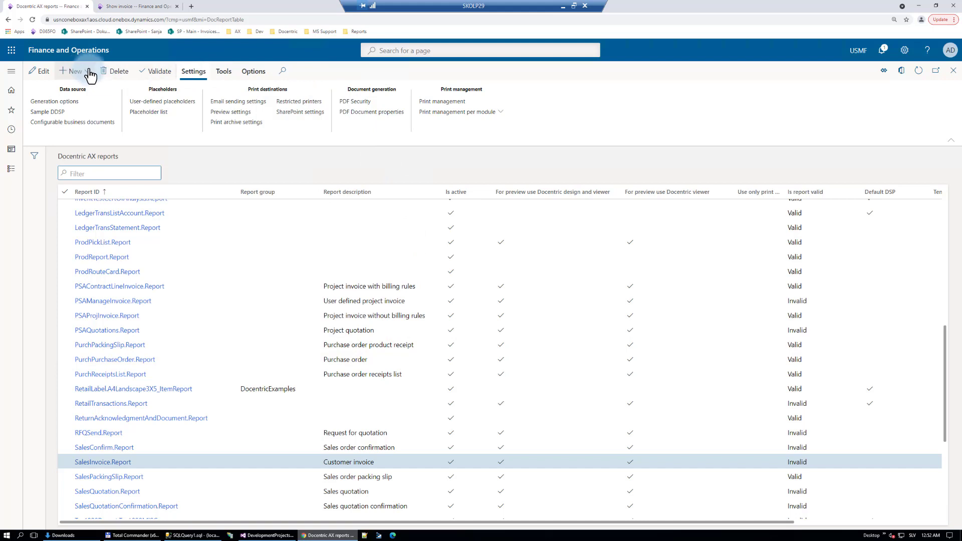
Step: Add a new Docentric report for SSRS report DocSalesInvoice with design Report
left_click(70, 70)
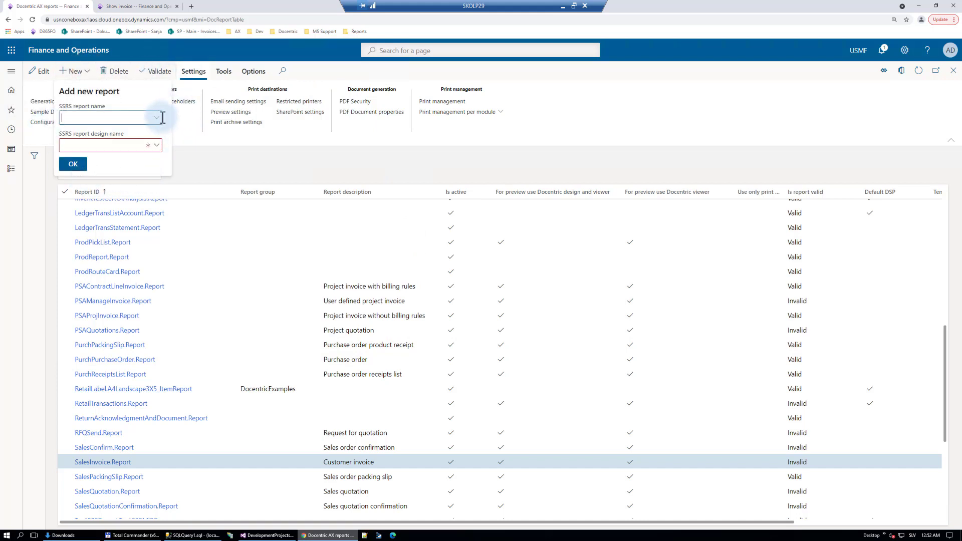
left_click(158, 118)
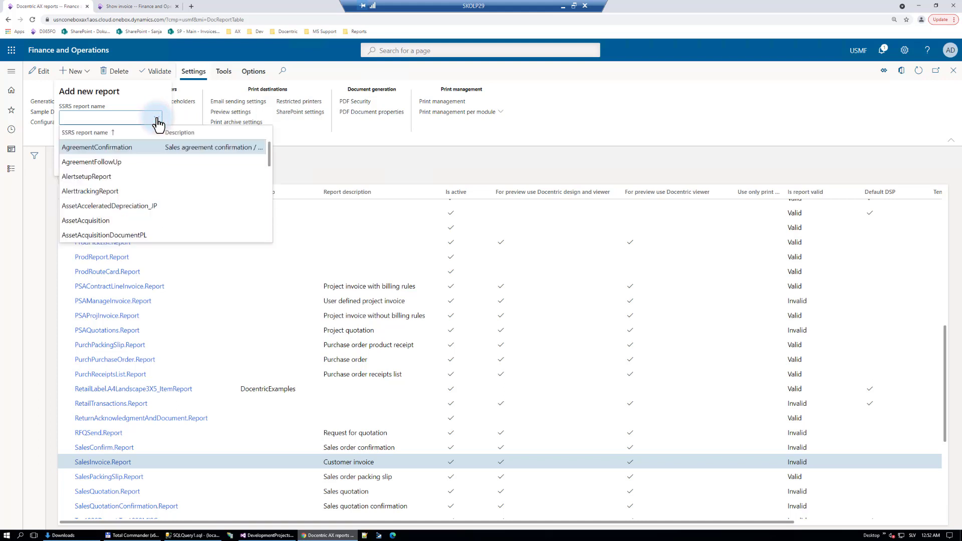
type("doc")
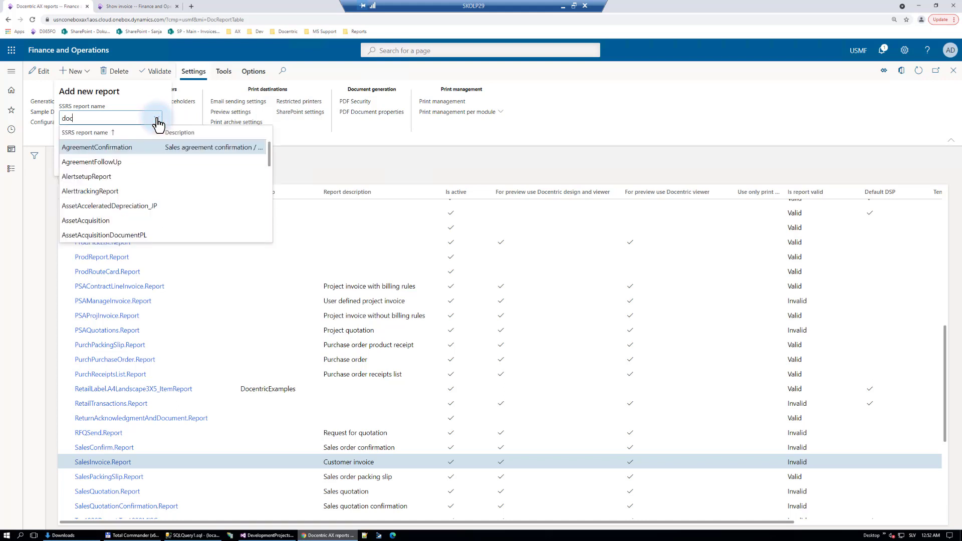
type("sales")
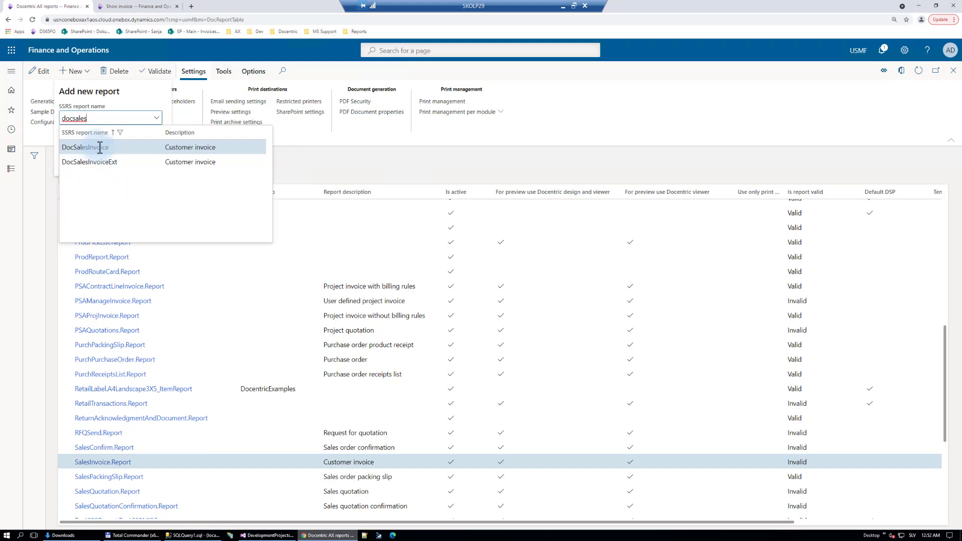
left_click(86, 146)
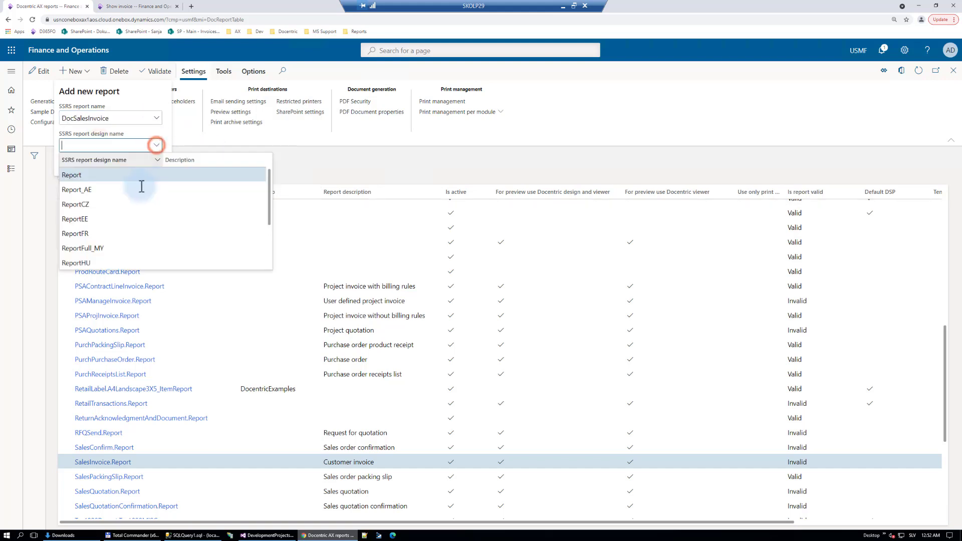
left_click(71, 174)
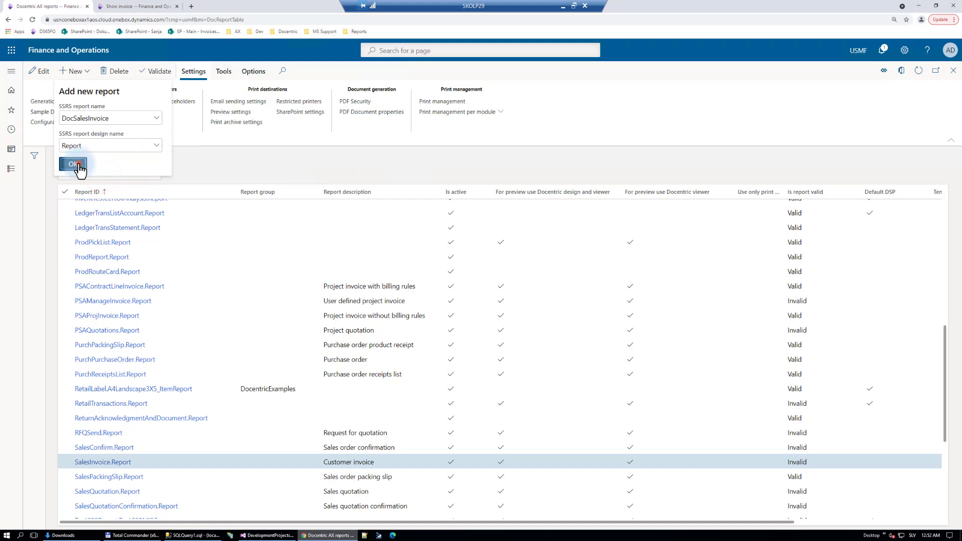
left_click(73, 165)
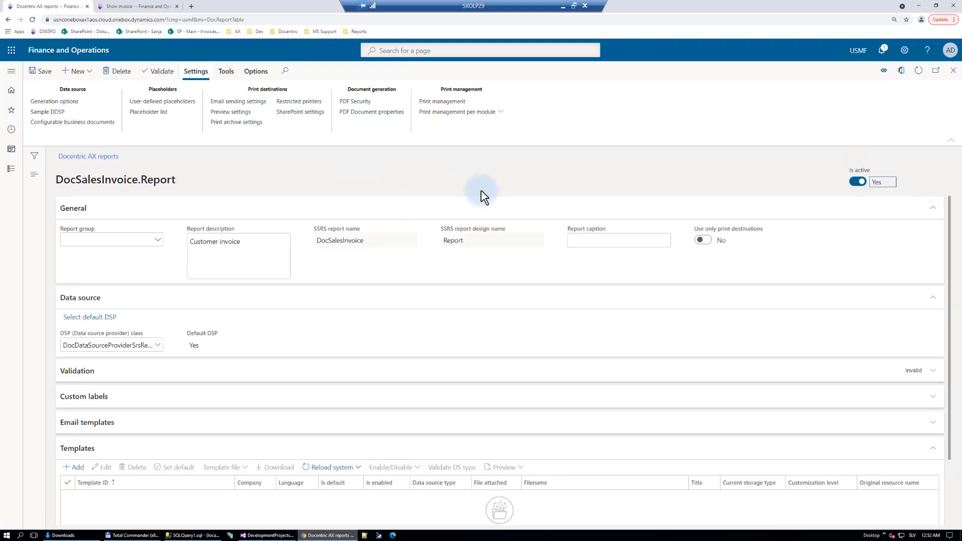
mouse_move(188, 329)
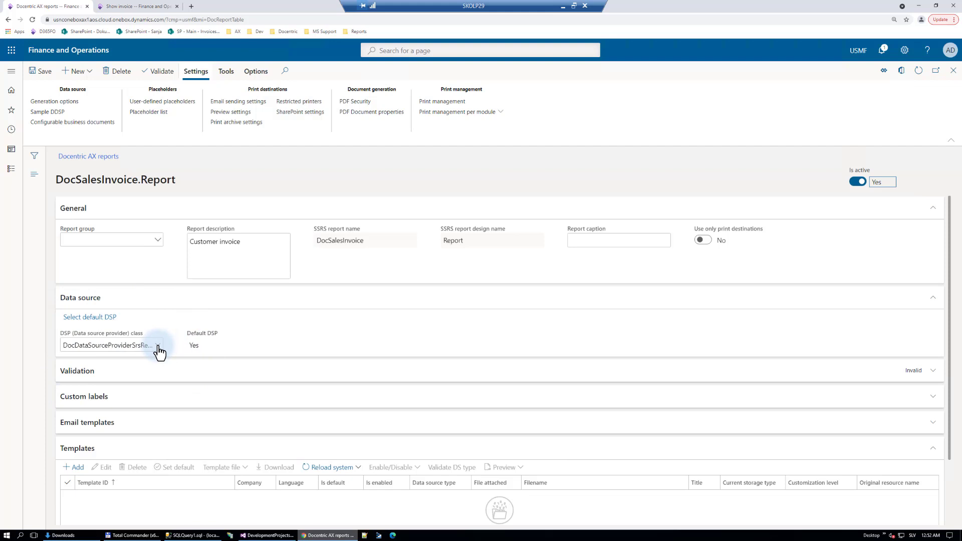
mouse_move(160, 352)
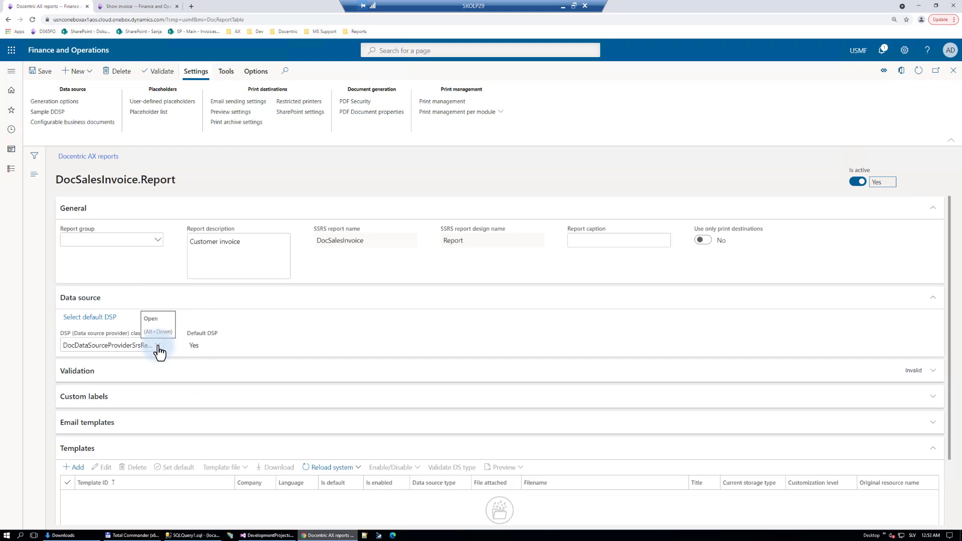
Step: Set DocSalesInvoiceReportDSP as the report's DSP class and save
left_click(365, 240)
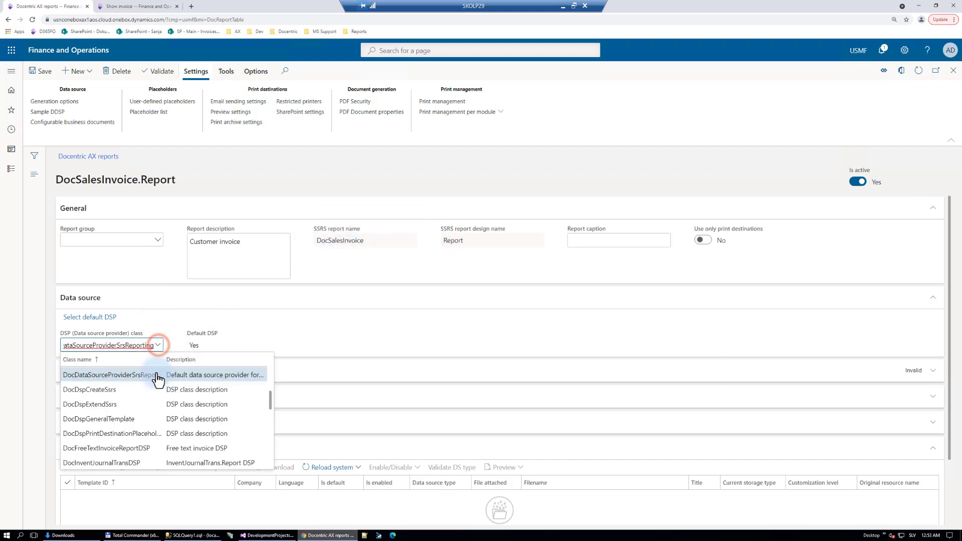
scroll("down", 3)
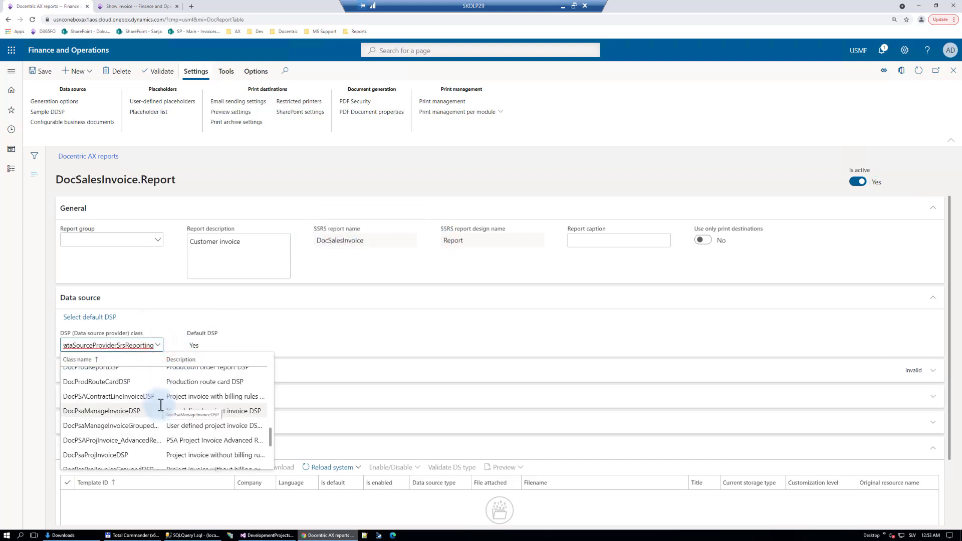
scroll("down", 3)
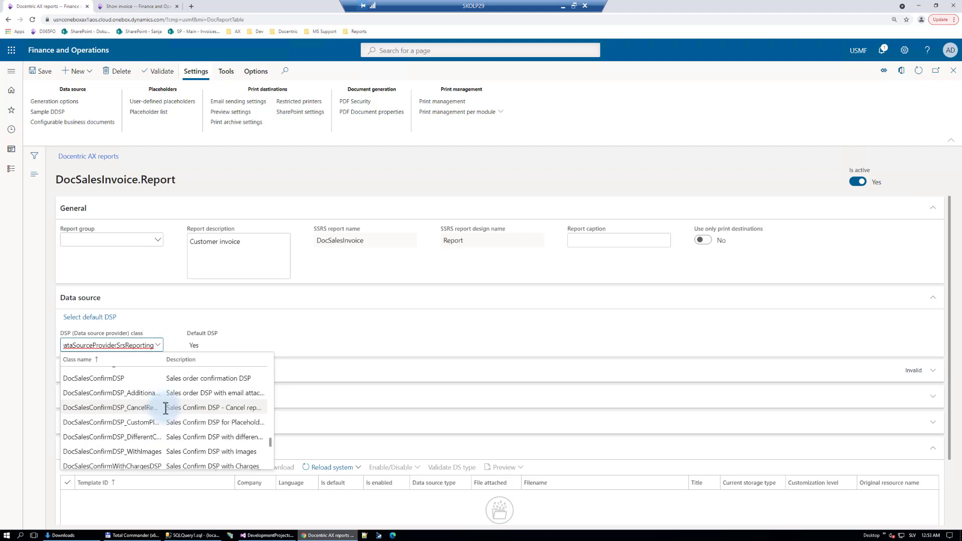
scroll("down", 3)
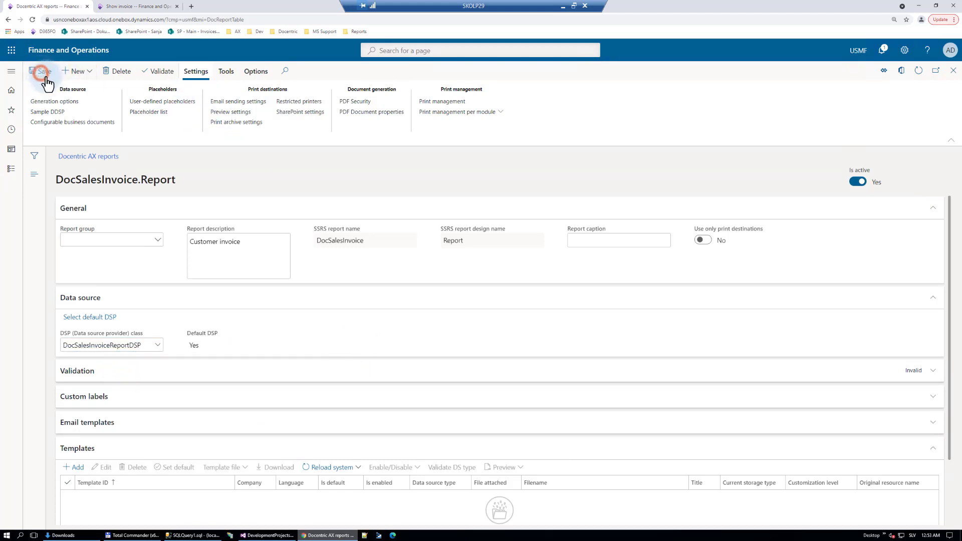
left_click(42, 71)
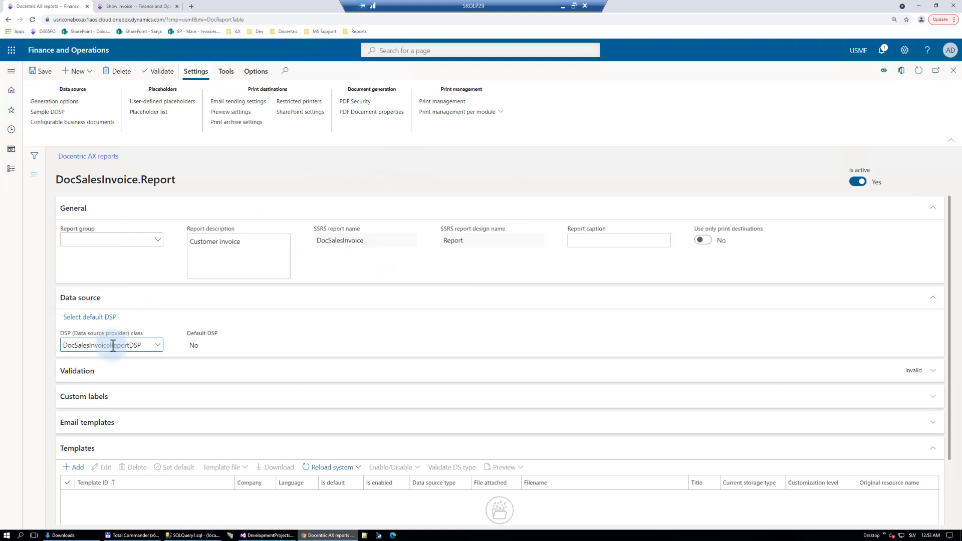
mouse_move(95, 367)
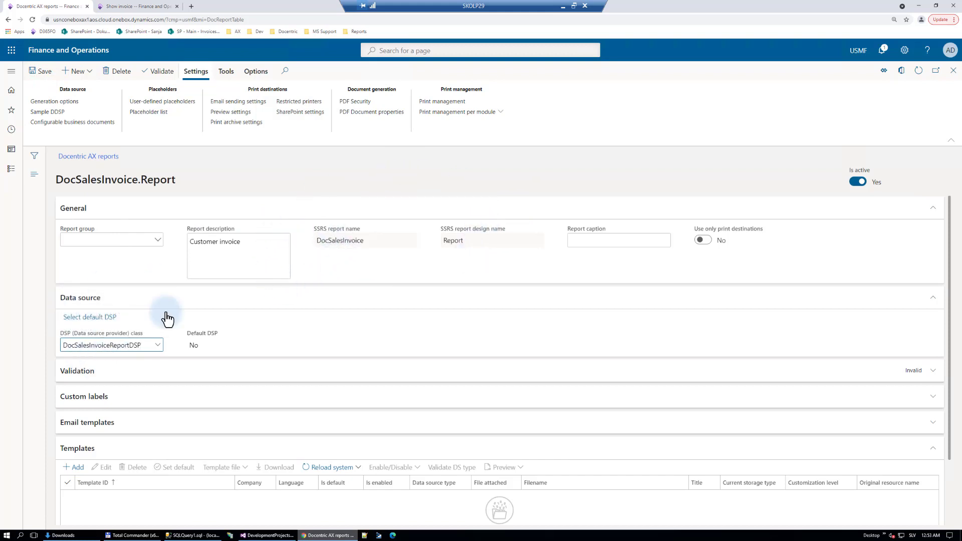
mouse_move(483, 472)
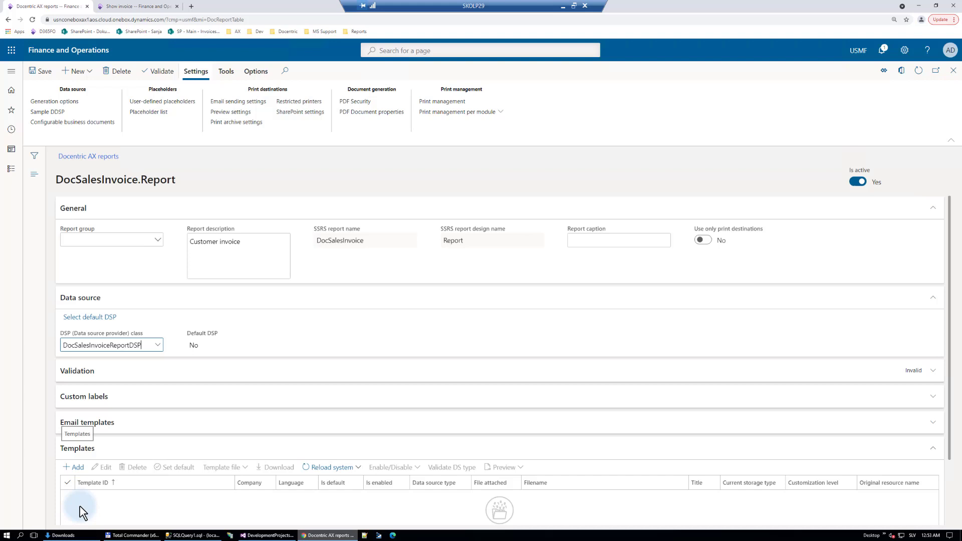
mouse_move(221, 504)
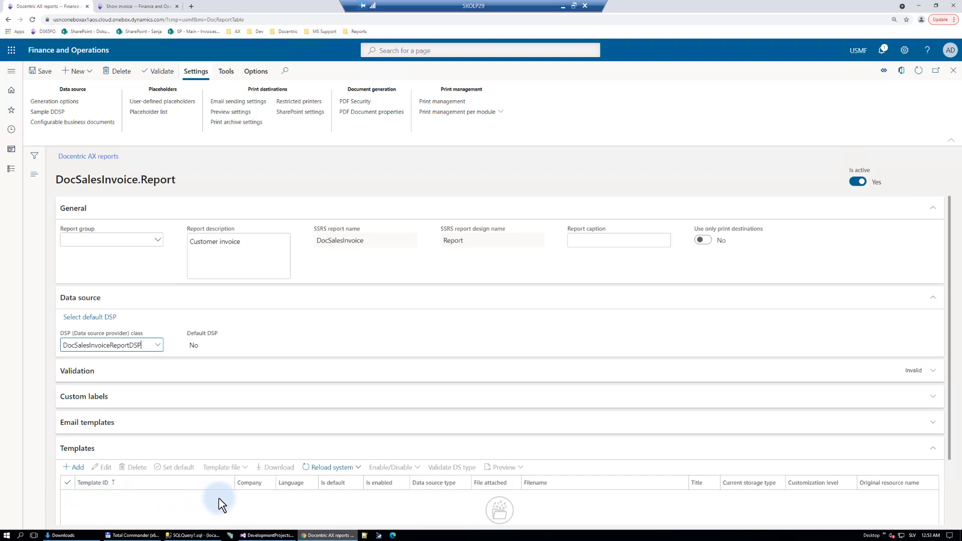
mouse_move(107, 506)
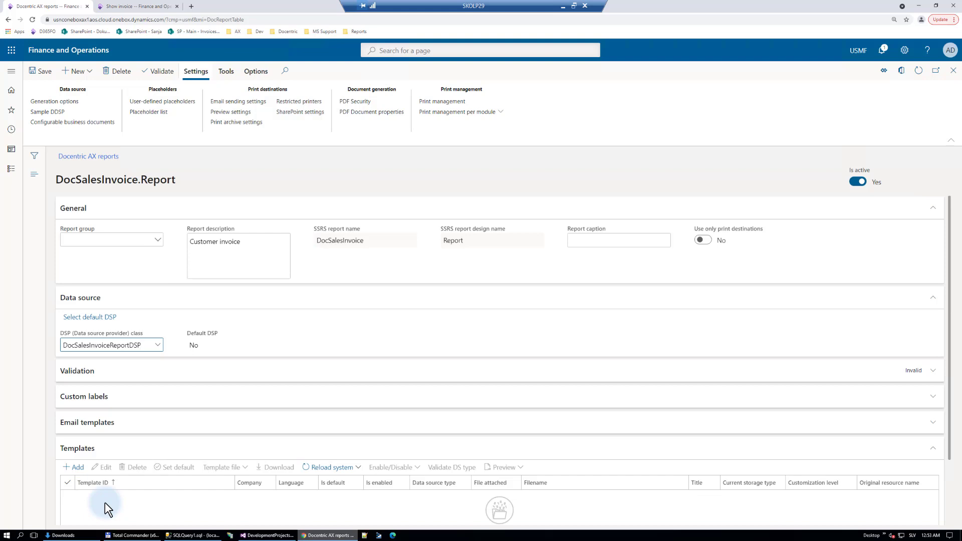
Step: Open SalesInvoice.Report from the list and download its SalesInvoice.Report.docx template
left_click(88, 156)
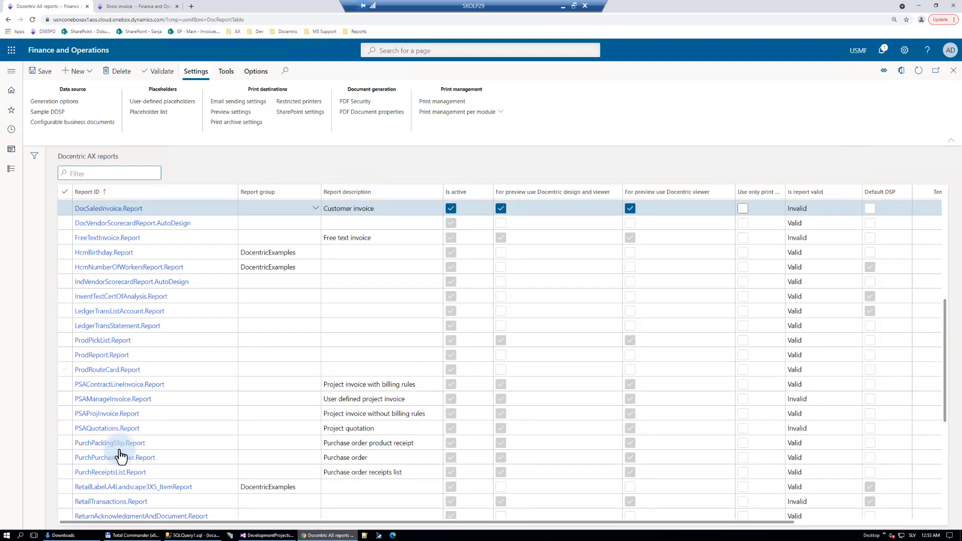
scroll("down", 3)
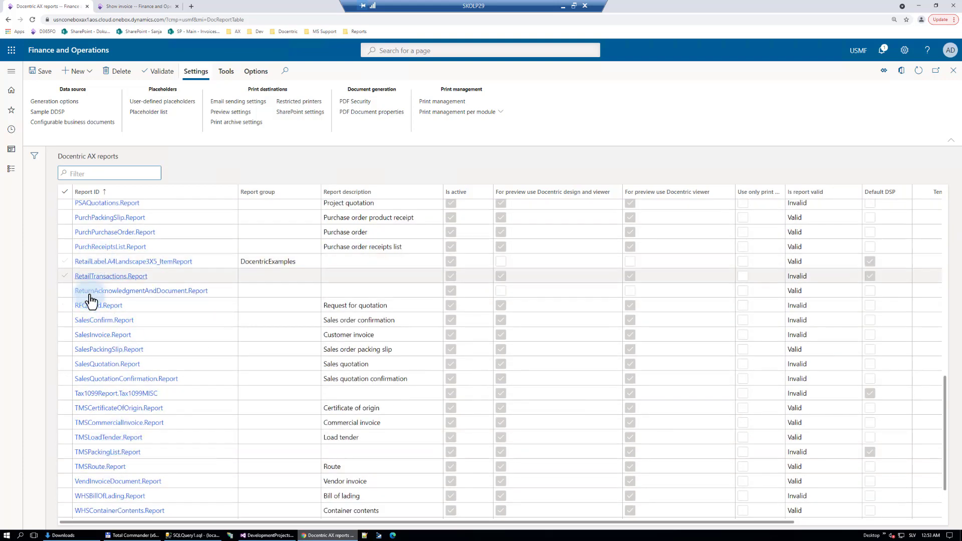
left_click(102, 335)
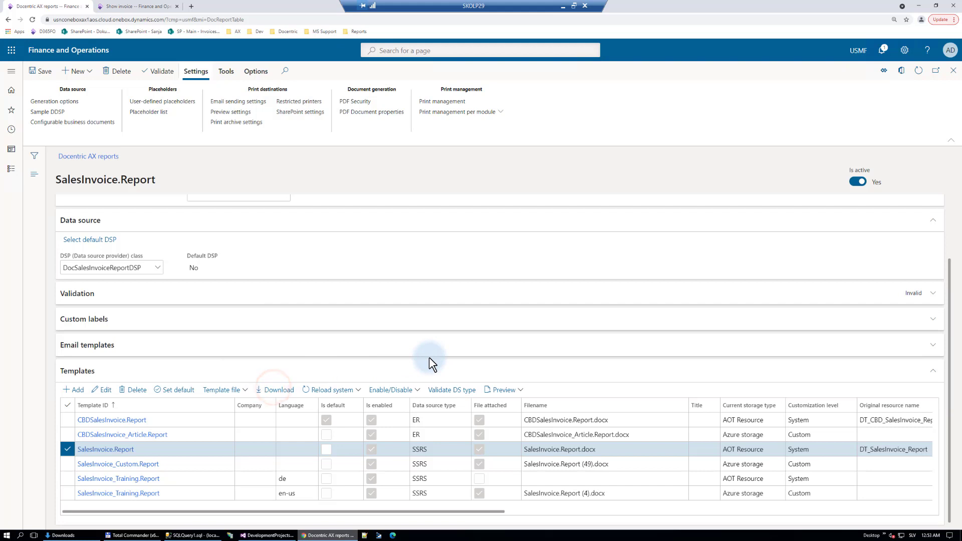
left_click(275, 390)
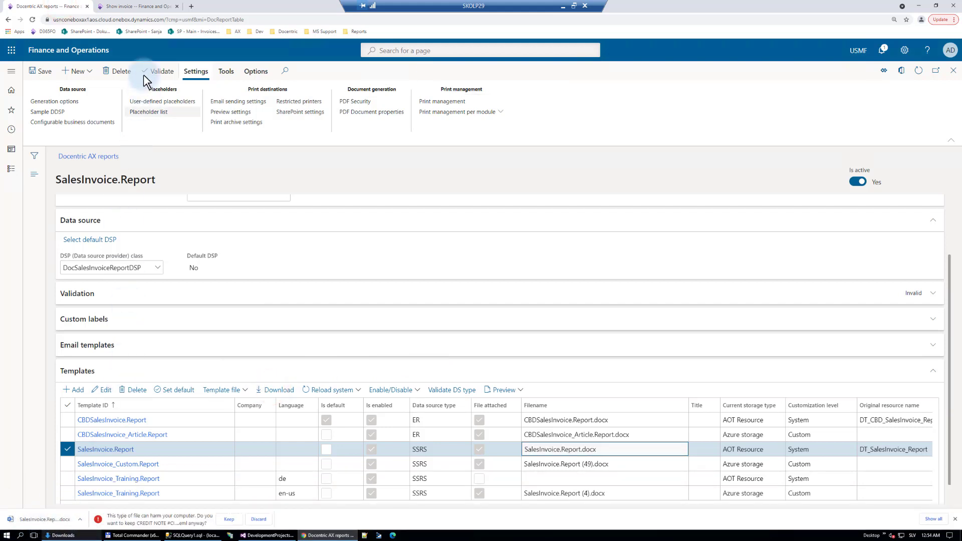
left_click(502, 390)
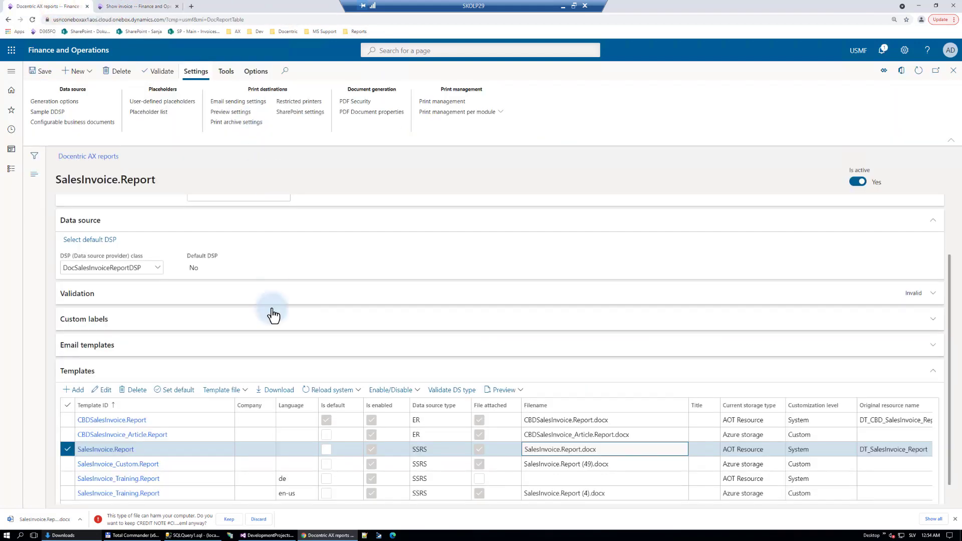
mouse_move(38, 324)
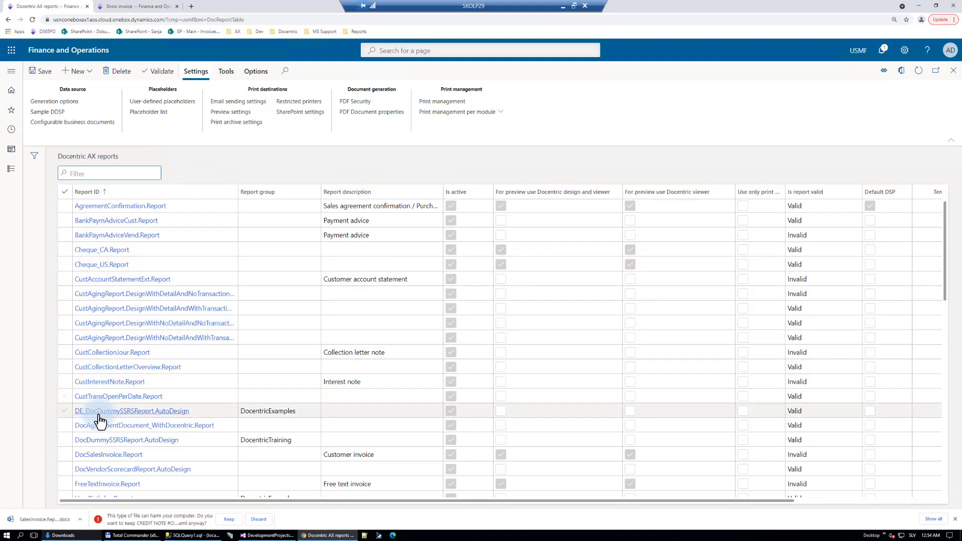
Step: Open the DocSalesInvoice.Report report from the Docentric AX reports list
left_click(108, 454)
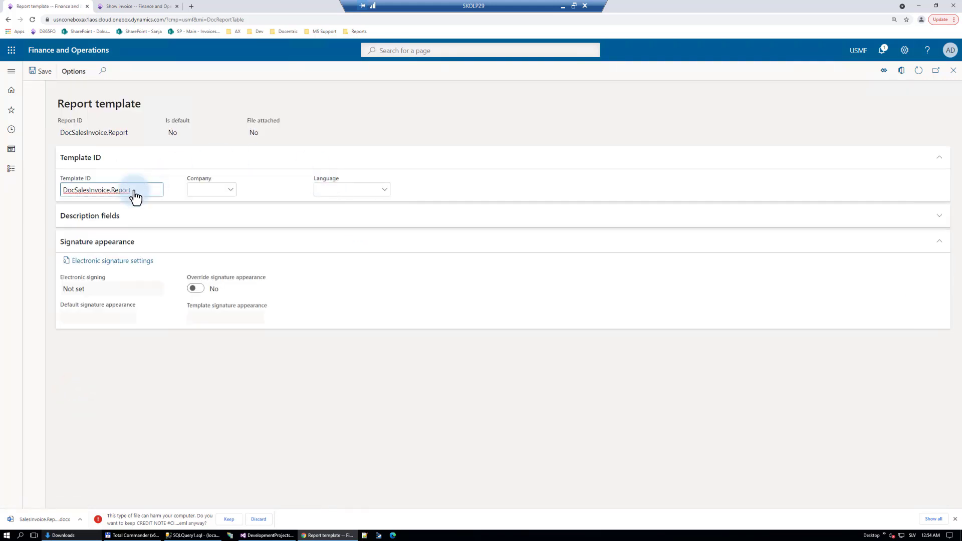
mouse_move(133, 213)
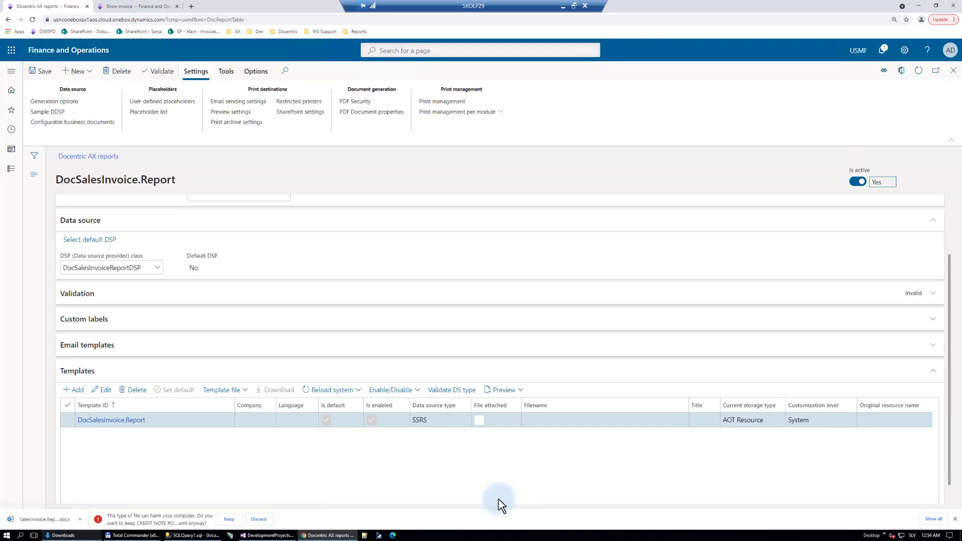
mouse_move(260, 430)
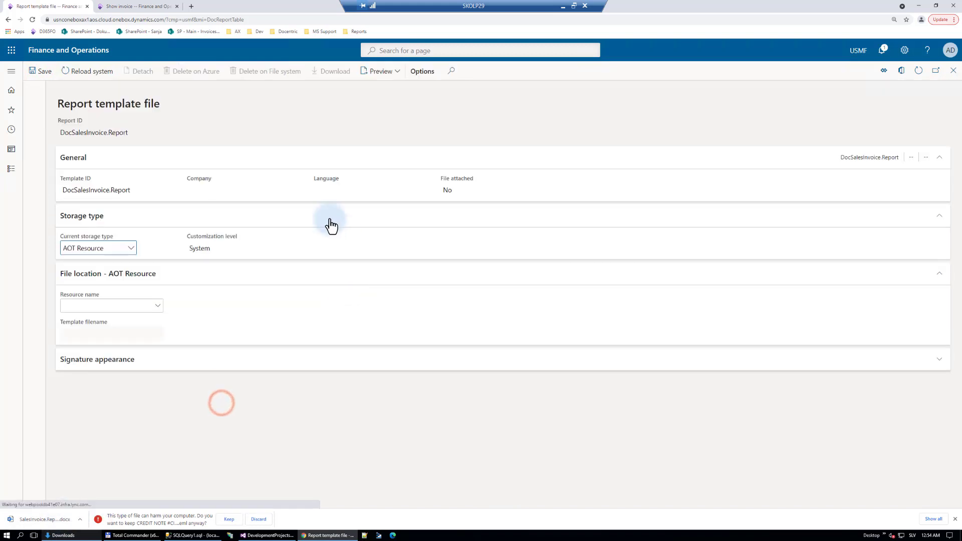
Step: Store the template in Azure storage and upload SalesInvoice.Report (10).docx as its file
left_click(130, 248)
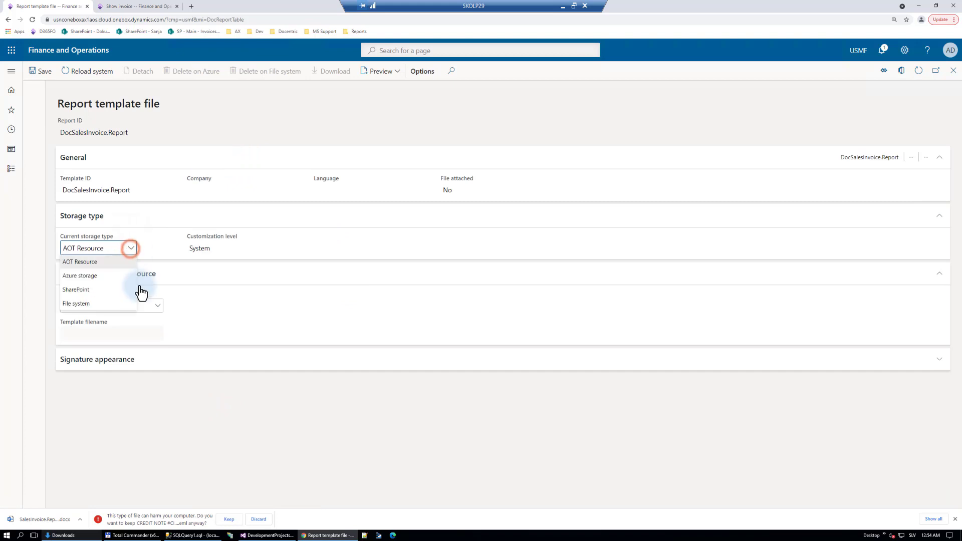
left_click(79, 275)
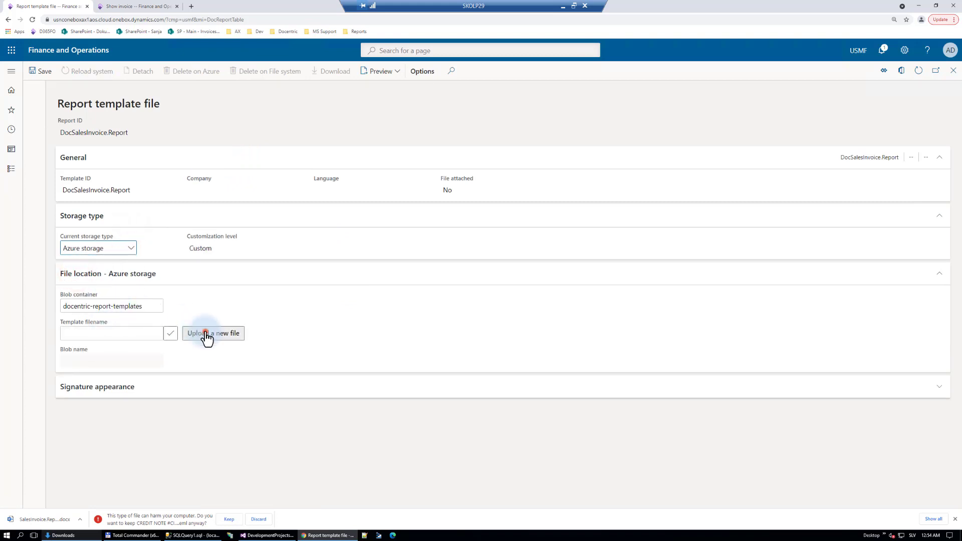
left_click(213, 332)
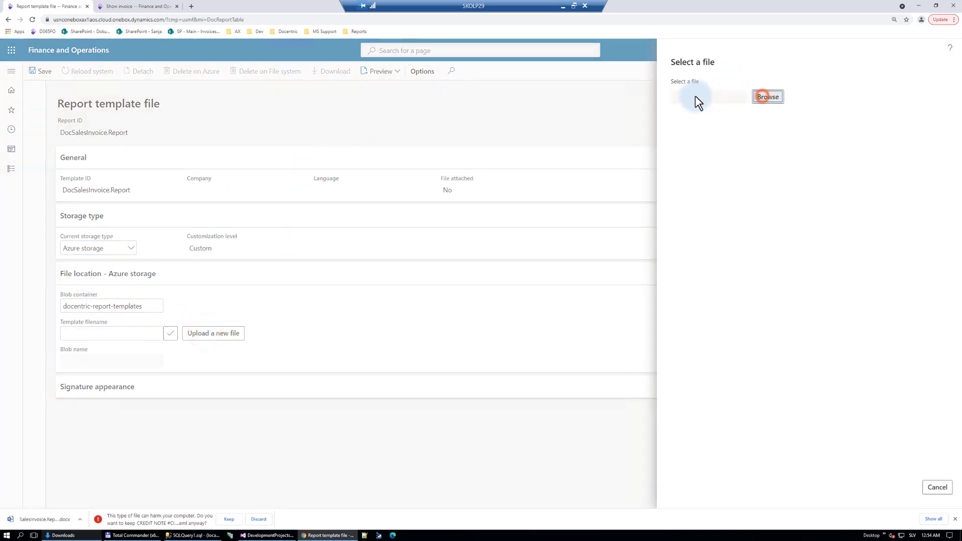
left_click(767, 97)
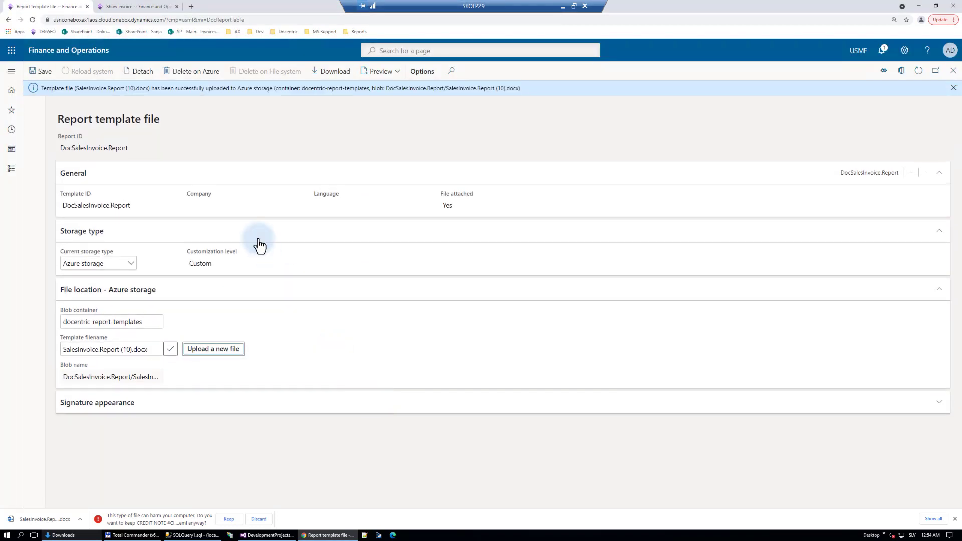
mouse_move(488, 144)
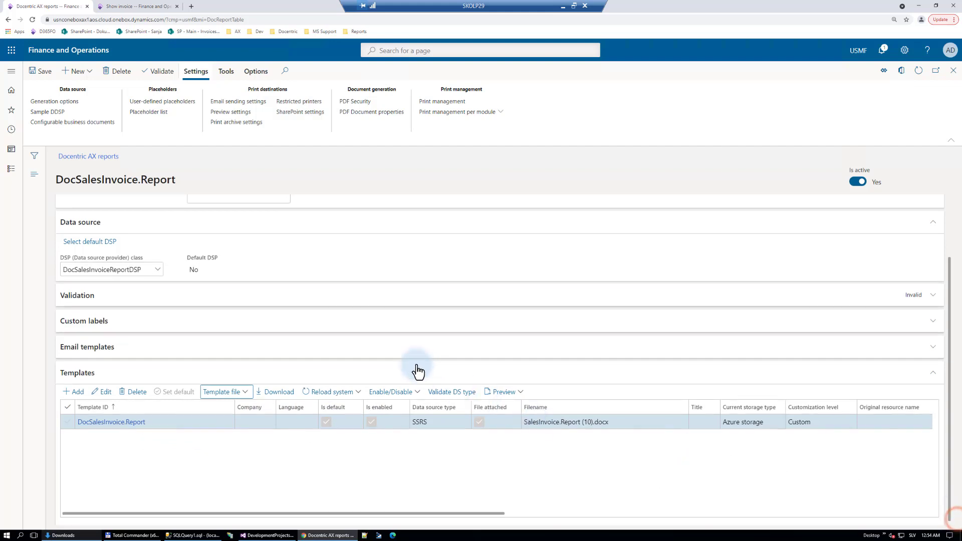
Step: Validate DocSalesInvoice.Report, review its Invalid result and errors, then go to generation options
left_click(77, 294)
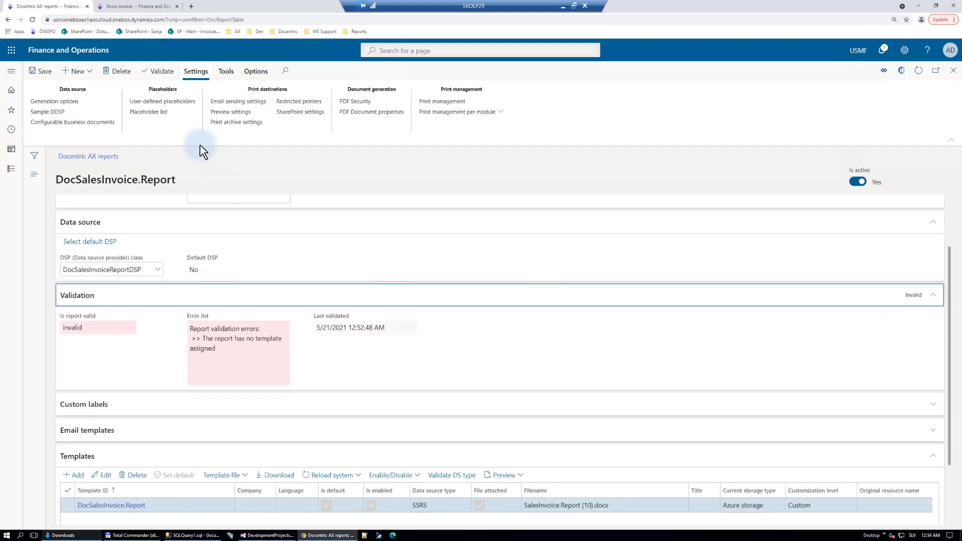
left_click(162, 71)
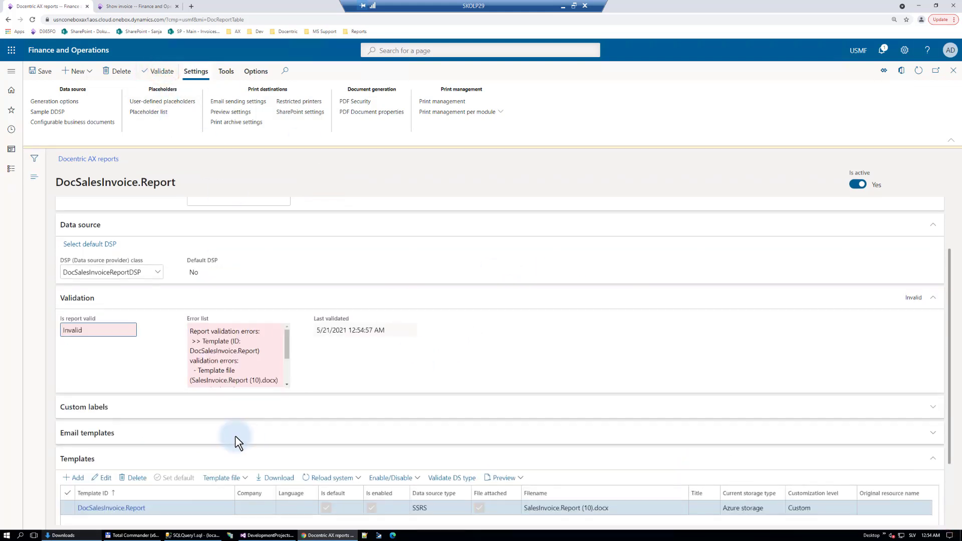
left_click(161, 70)
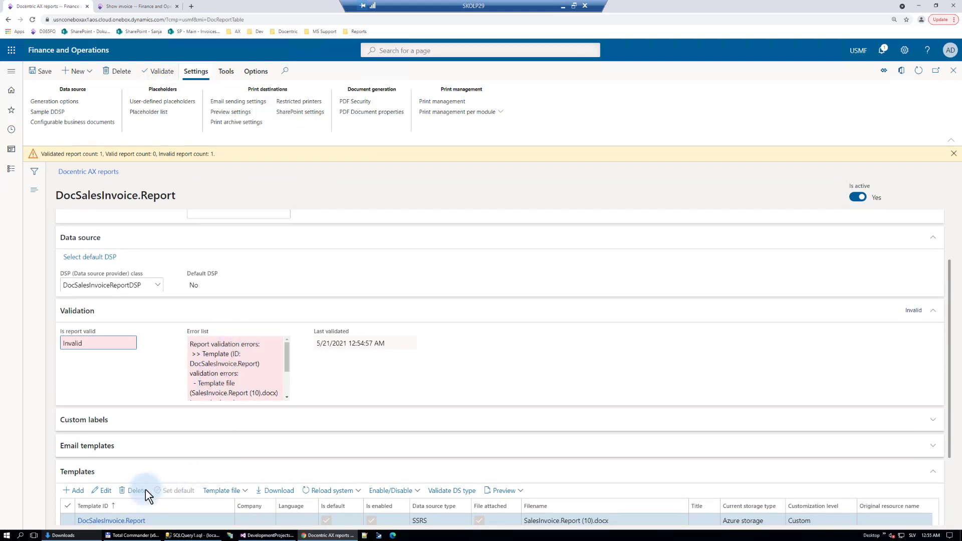
mouse_move(222, 165)
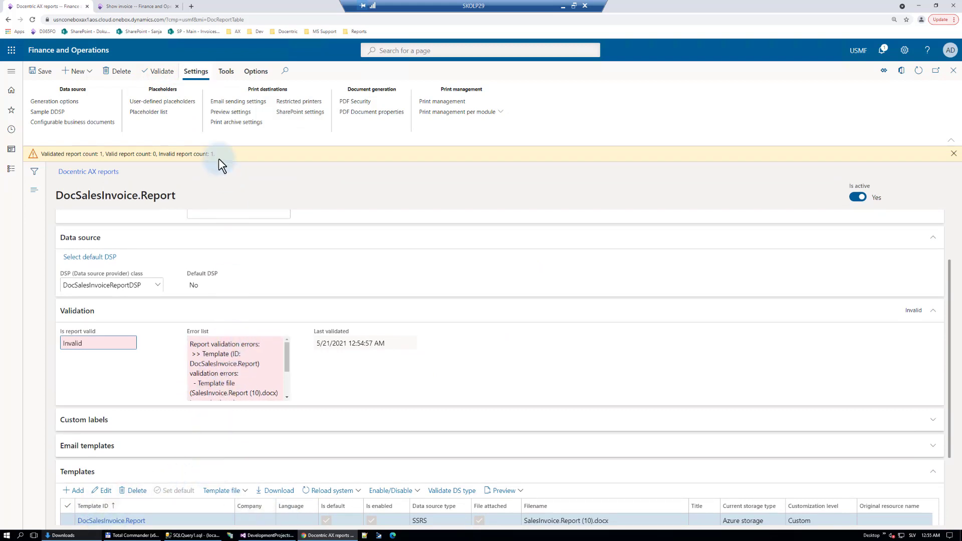
mouse_move(269, 359)
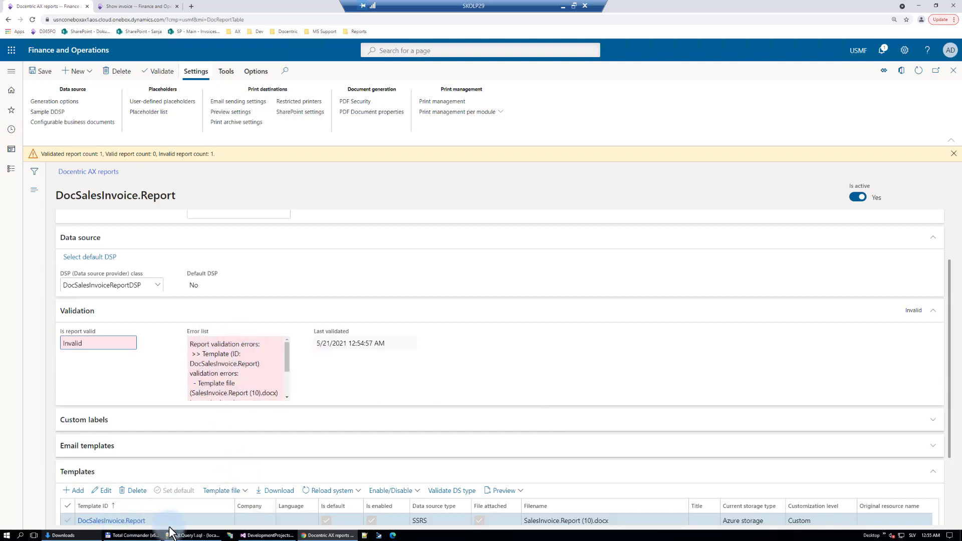
scroll("down", 3)
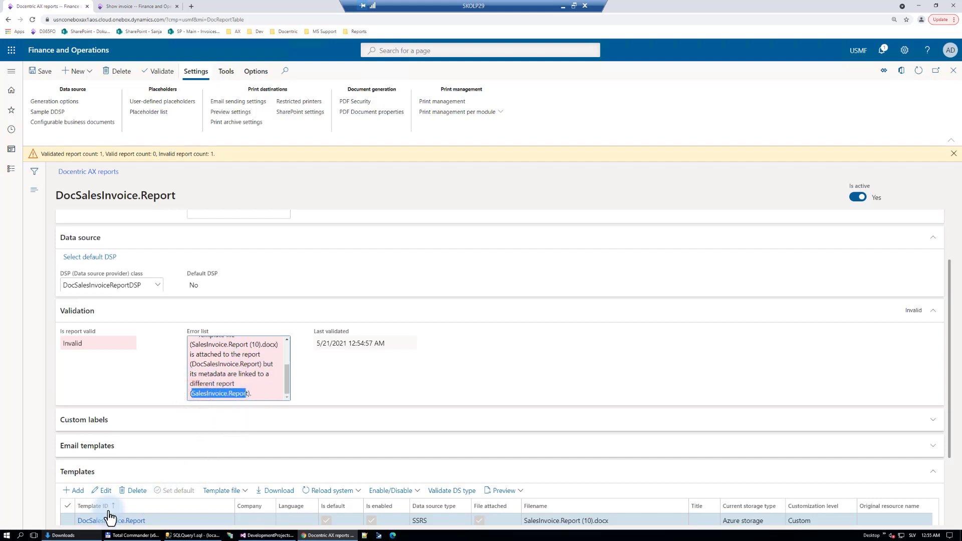
mouse_move(84, 535)
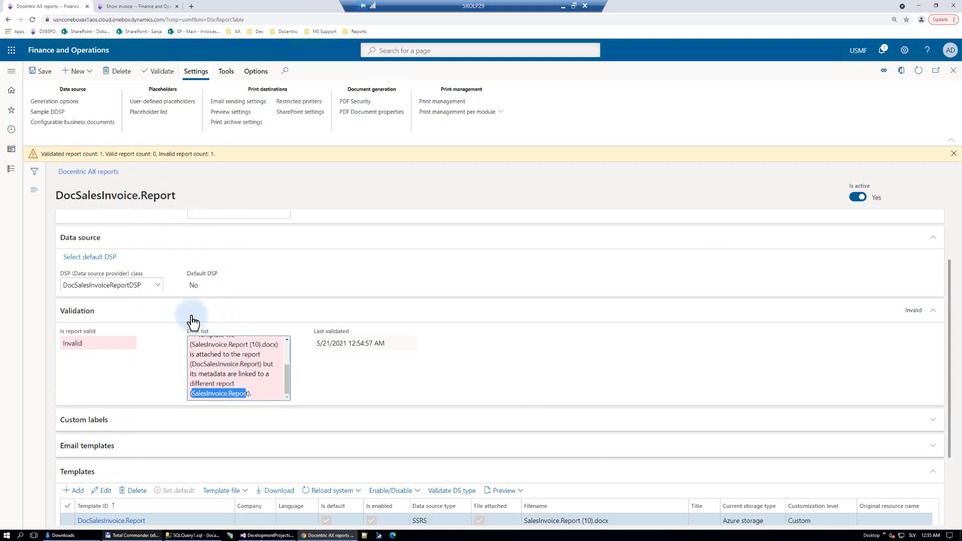
mouse_move(196, 398)
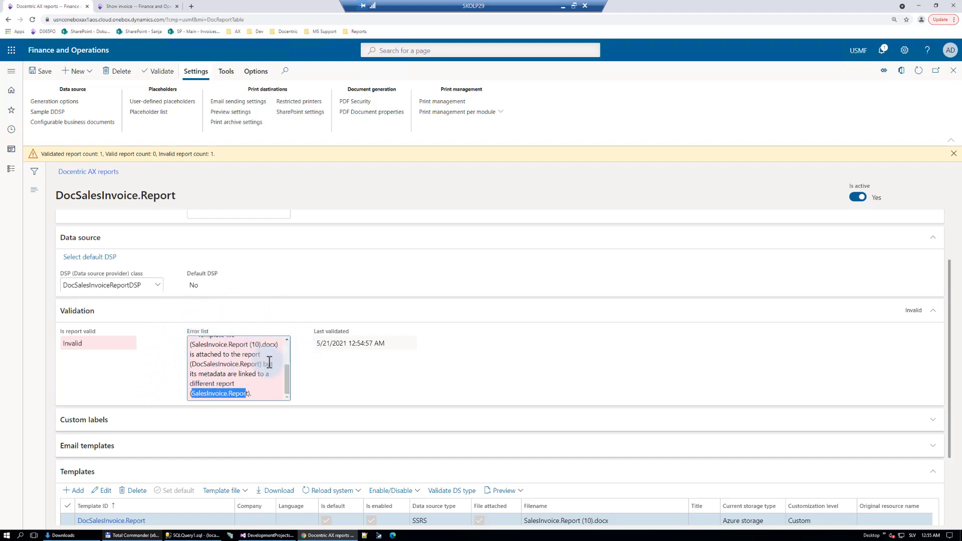
mouse_move(138, 323)
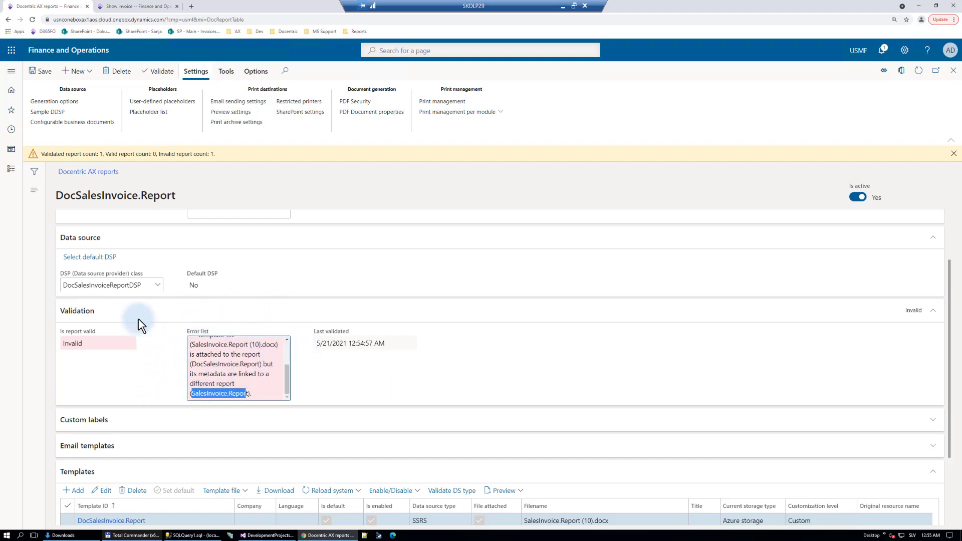
mouse_move(186, 450)
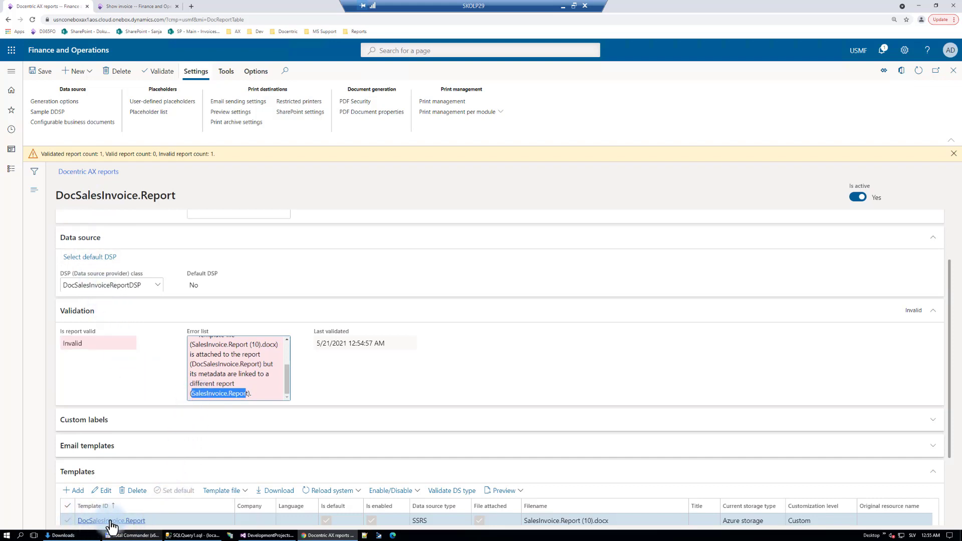
mouse_move(111, 521)
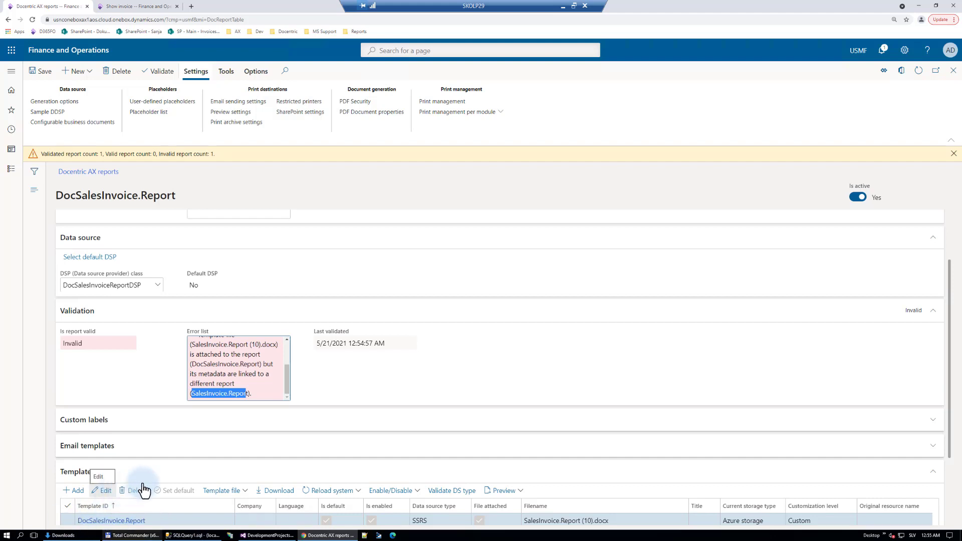
mouse_move(60, 101)
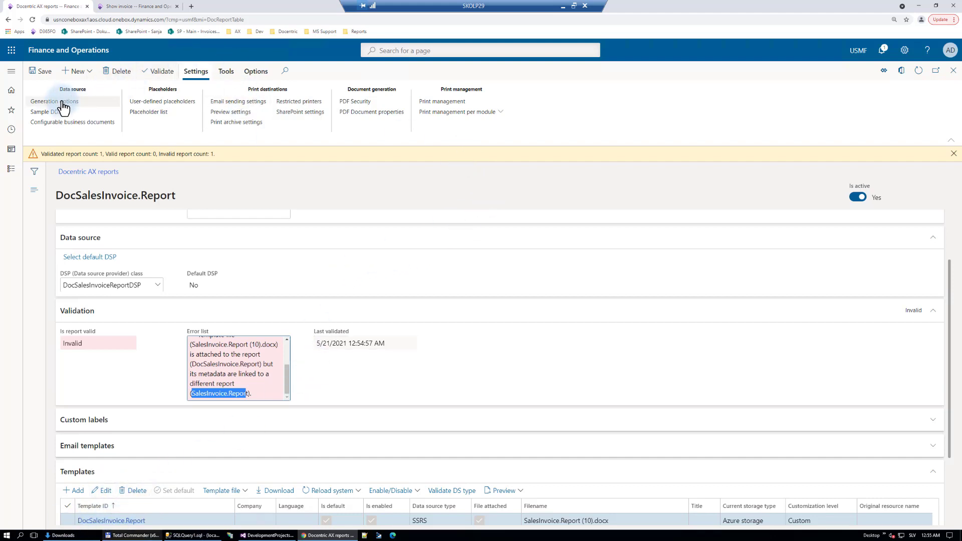
left_click(54, 101)
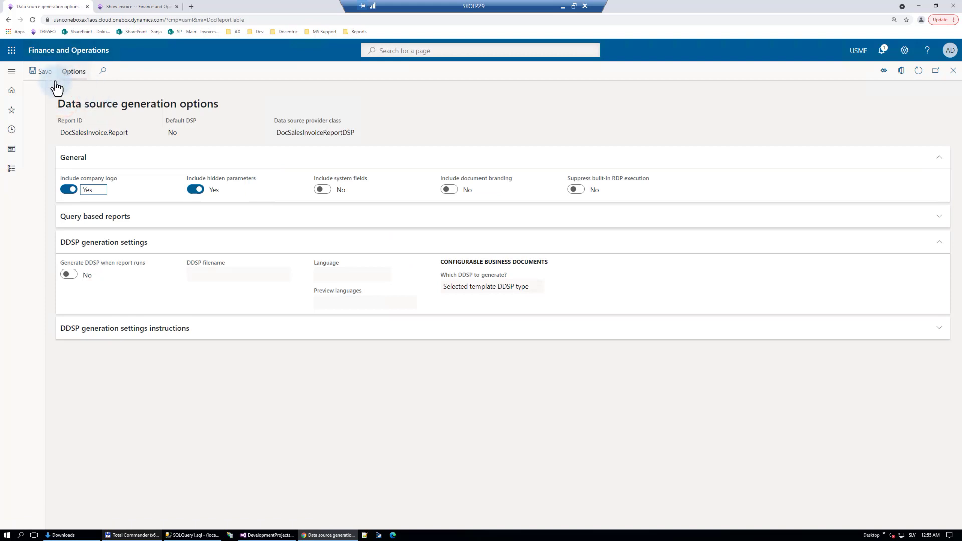
Step: Enable Generate DDSP when report runs, save, and return to the invoice journal
left_click(68, 274)
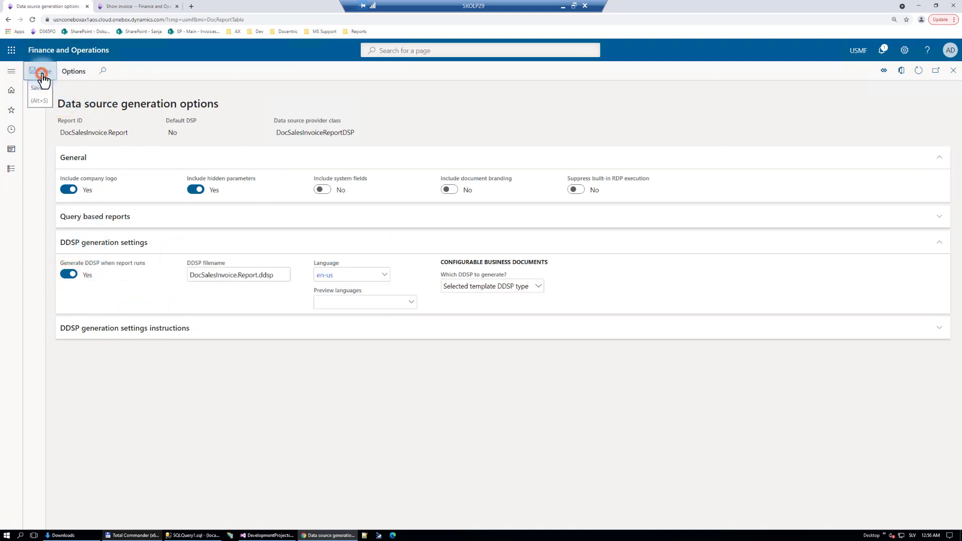
left_click(39, 70)
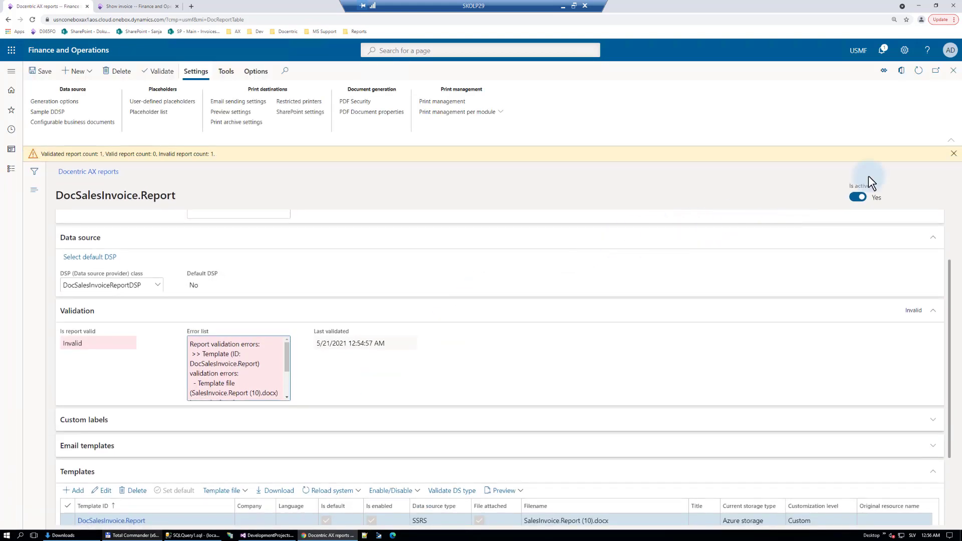
left_click(954, 154)
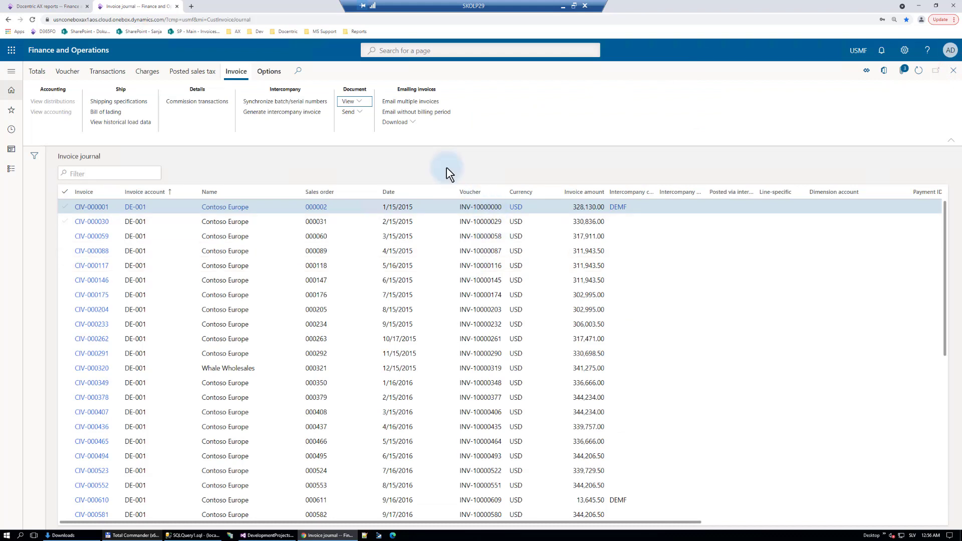
Step: Print invoice CIV-000001 to screen, producing DocSalesInvoice.Report (1).ddsp in Downloads
left_click(351, 101)
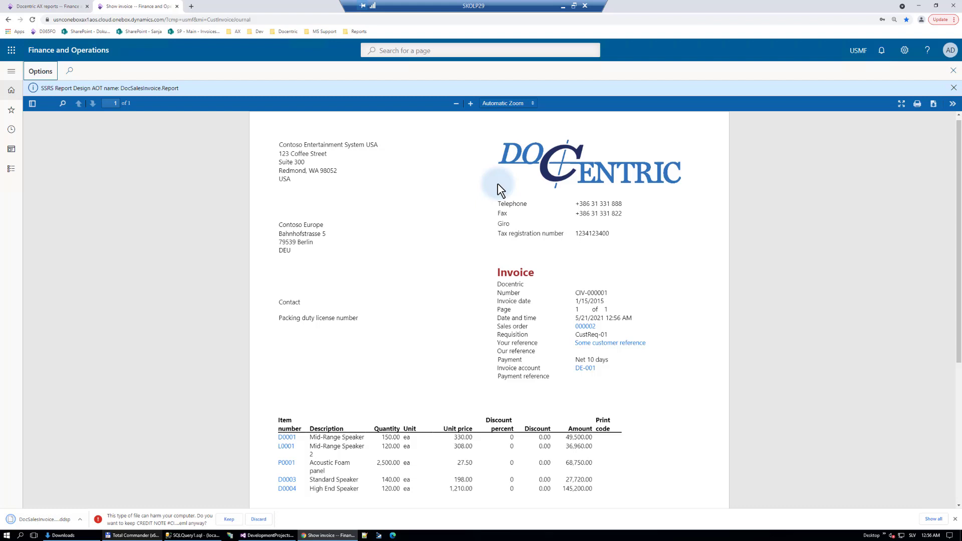
mouse_move(51, 501)
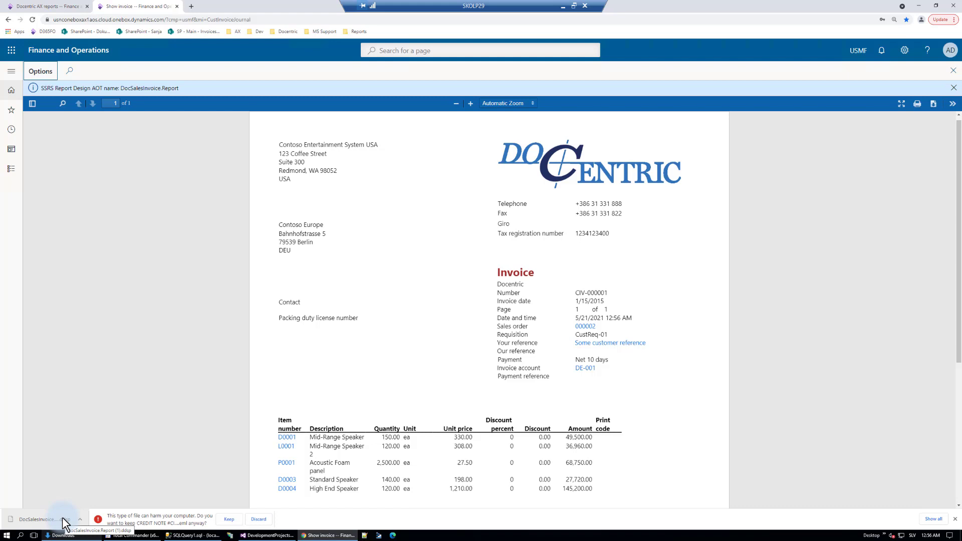
mouse_move(126, 89)
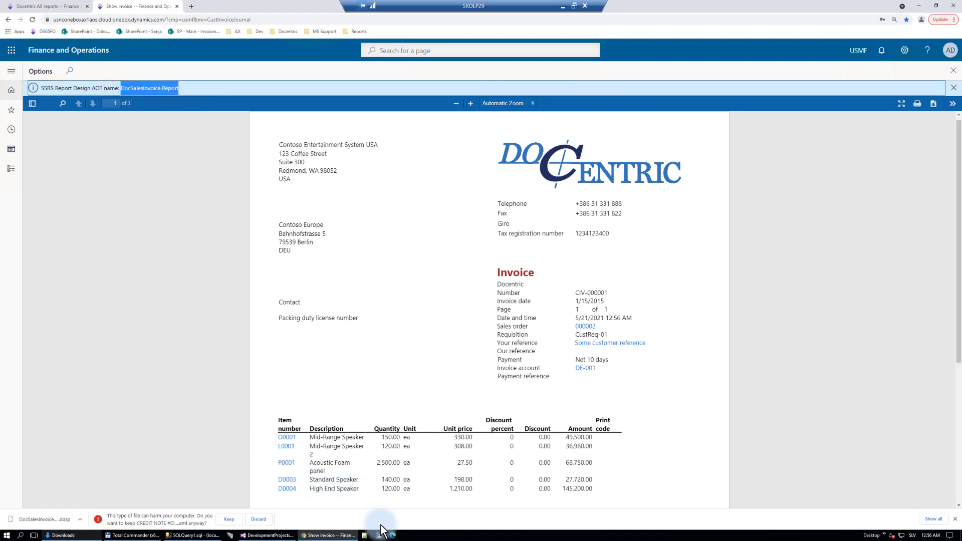
left_click(61, 535)
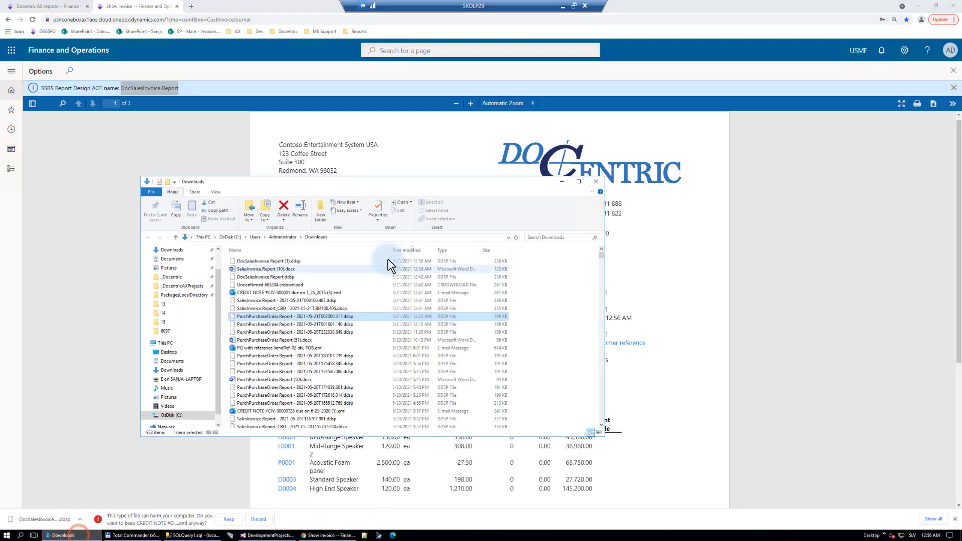
Step: Open SalesInvoice.Report (10).docx in Word and enable editing
double_click(270, 268)
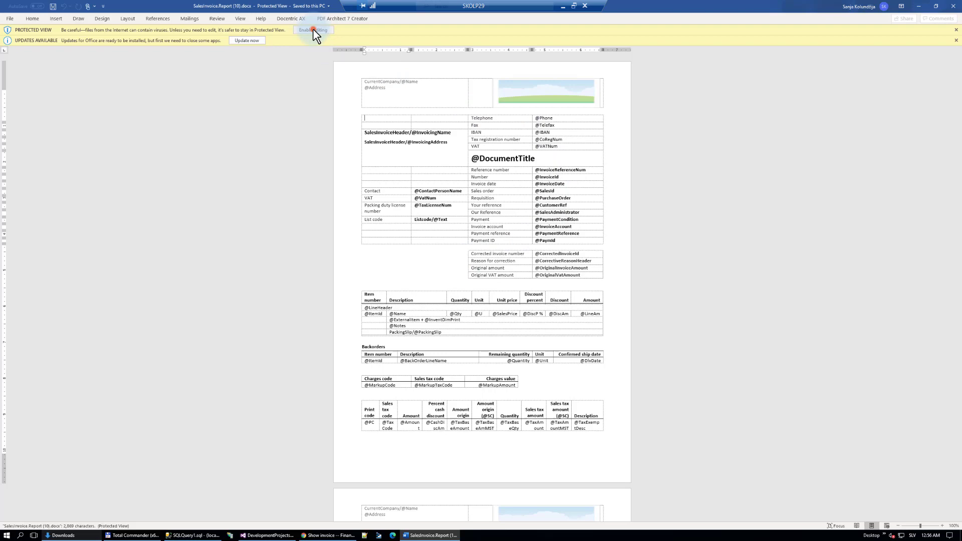
left_click(313, 29)
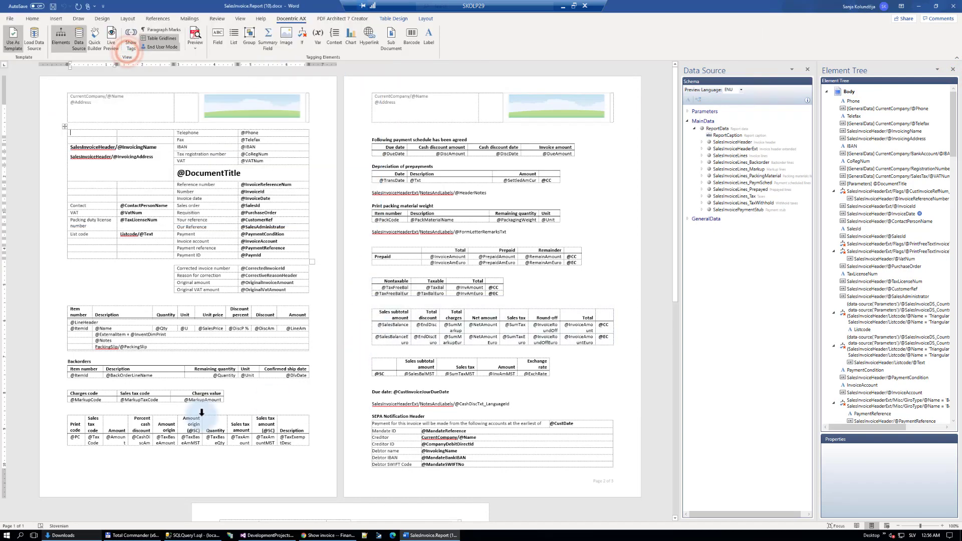
mouse_move(650, 252)
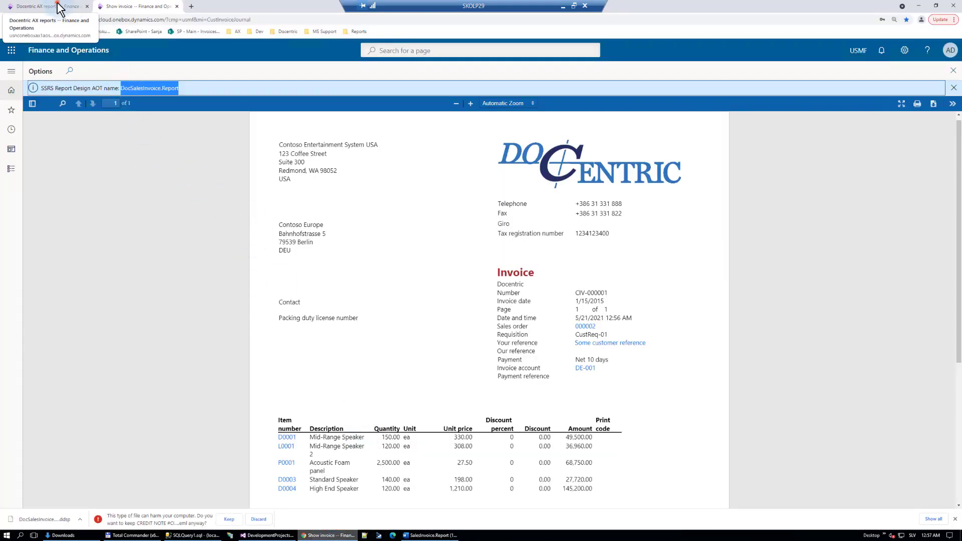
Step: Return to the DocSalesInvoice.Report record and validate it with its attached template
left_click(46, 6)
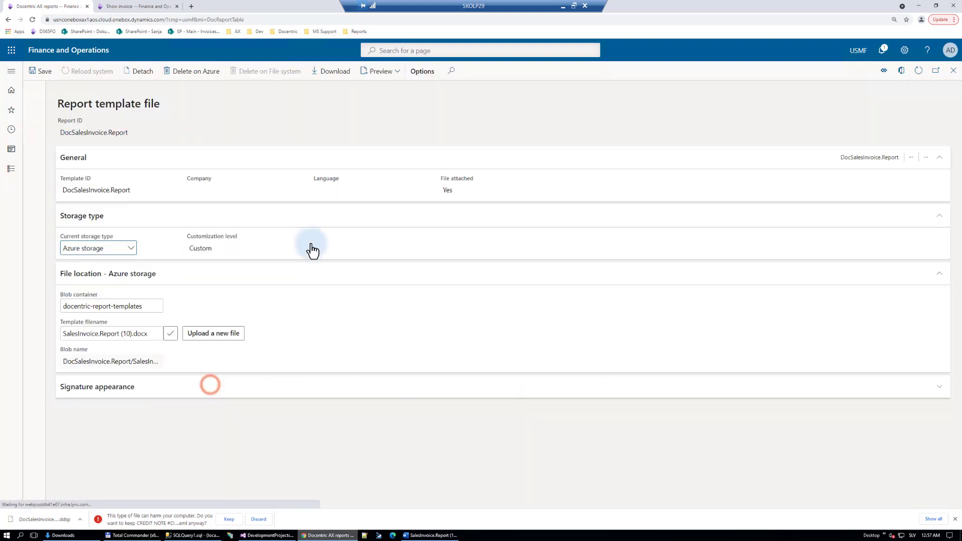
left_click(213, 333)
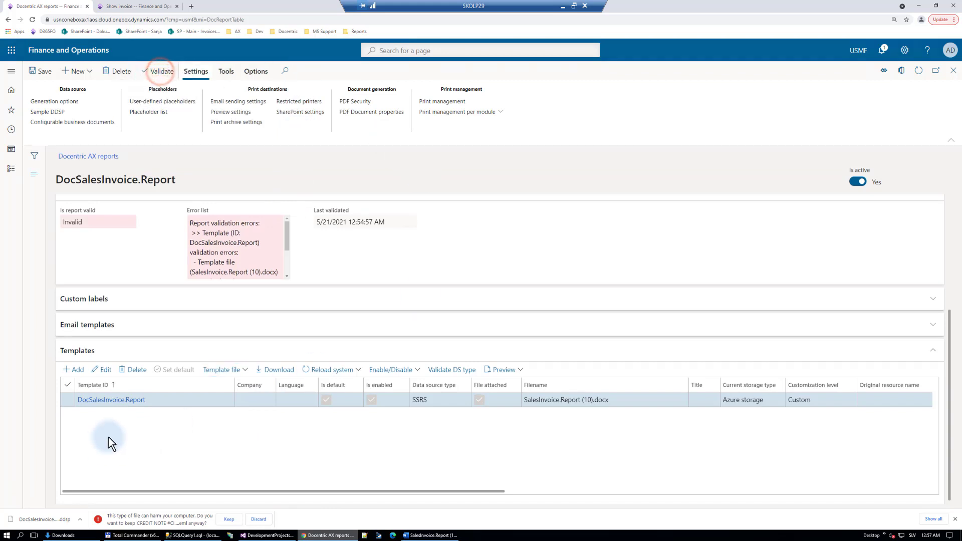
left_click(162, 70)
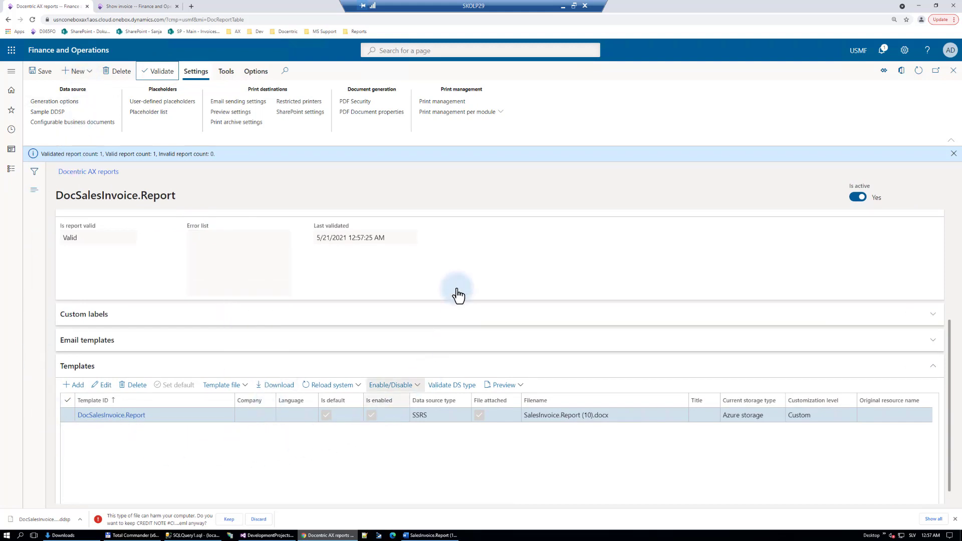
mouse_move(55, 202)
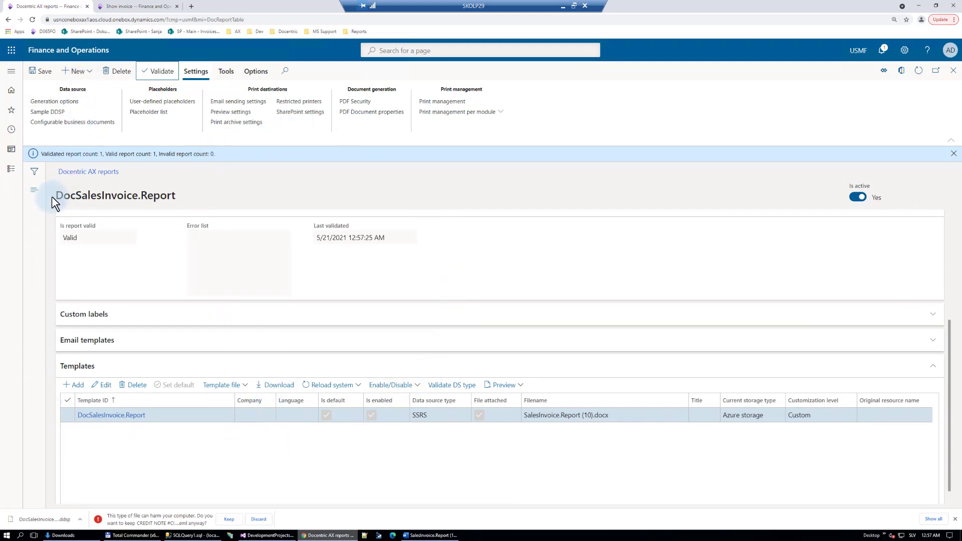
Step: Confirm DocSalesInvoice.Report shows Valid with an empty error list
double_click(114, 196)
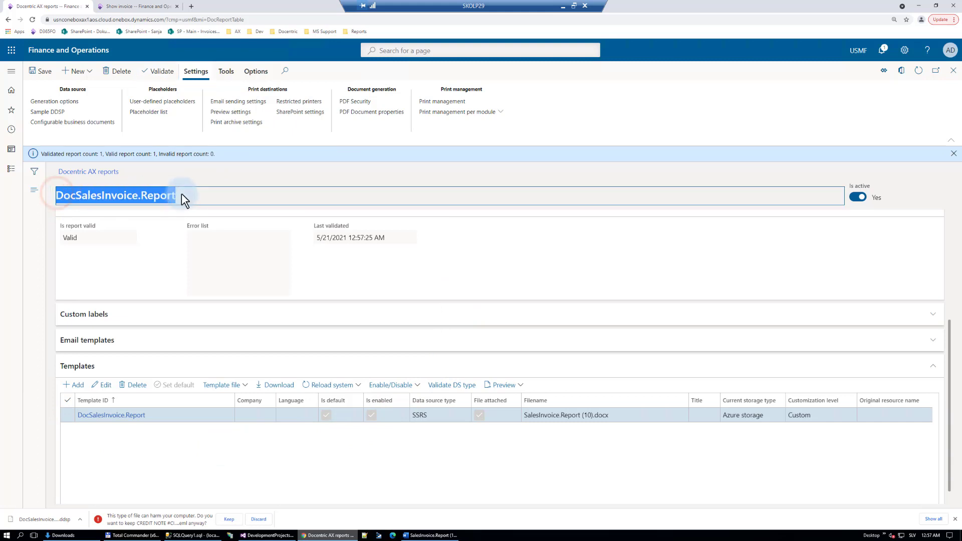
left_click(501, 385)
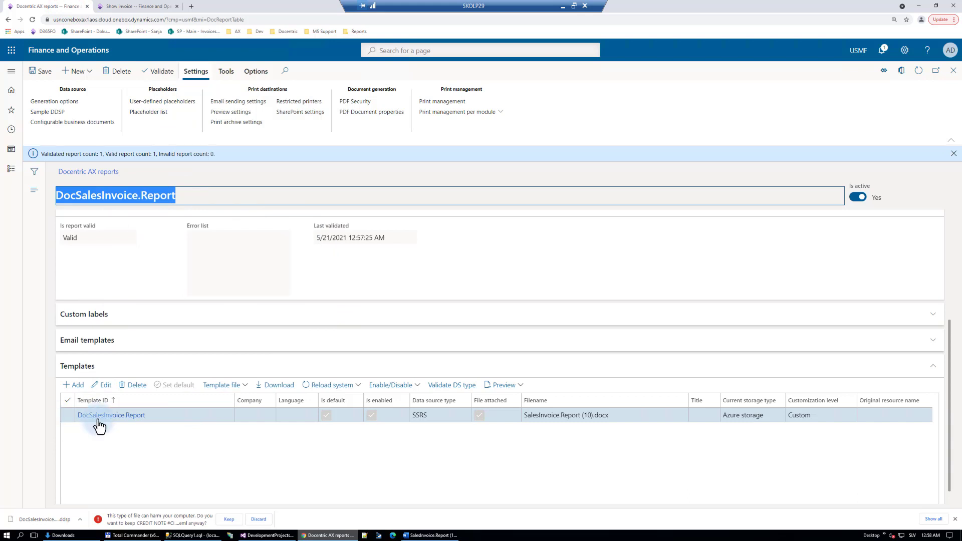
mouse_move(113, 444)
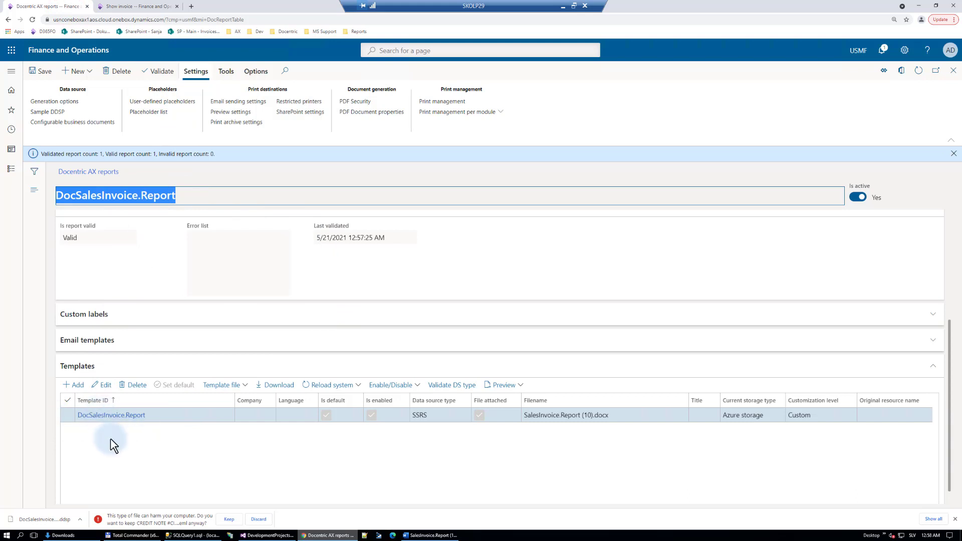
mouse_move(212, 184)
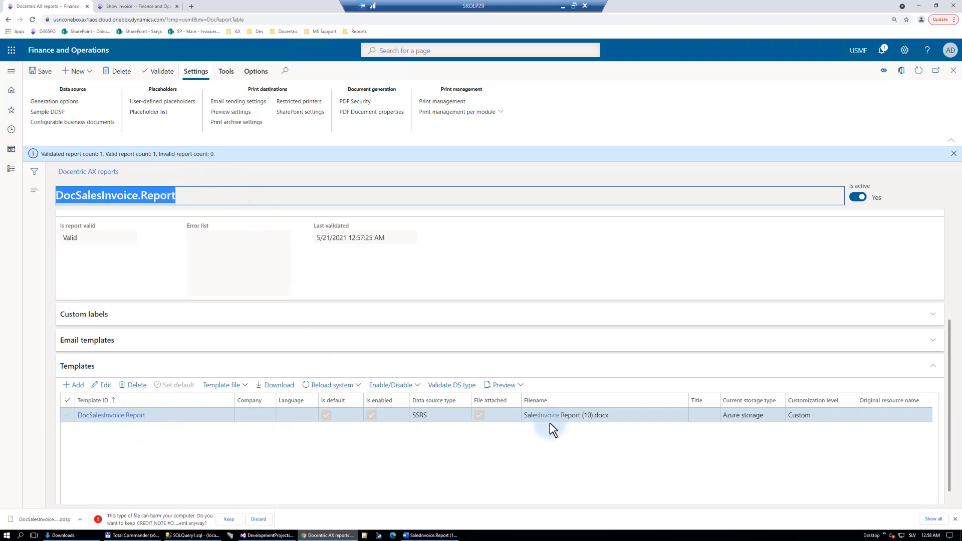
mouse_move(625, 415)
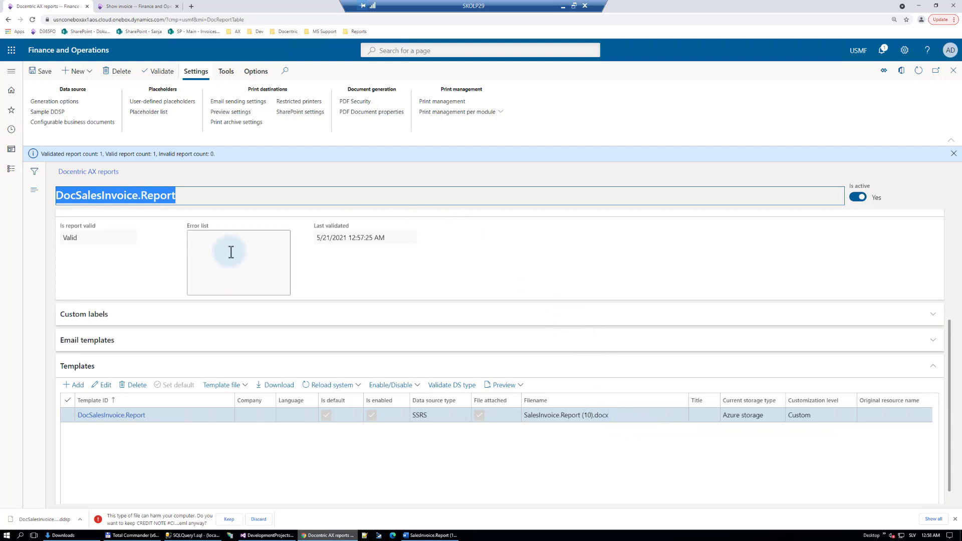
mouse_move(239, 248)
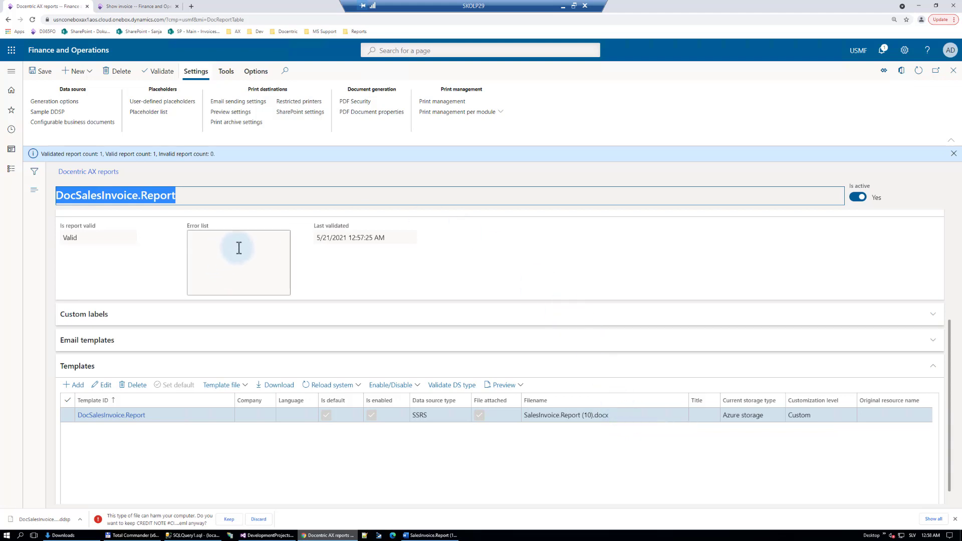
mouse_move(17, 361)
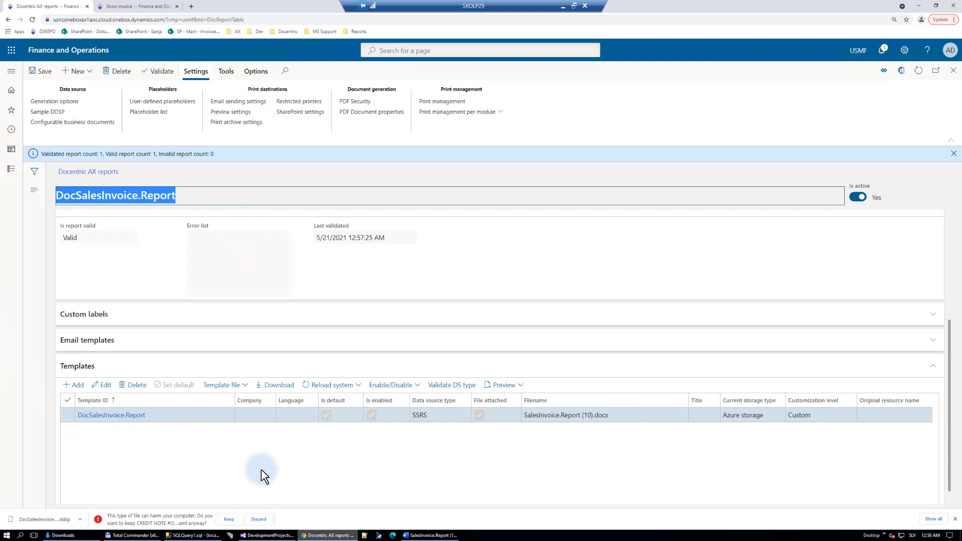
mouse_move(346, 130)
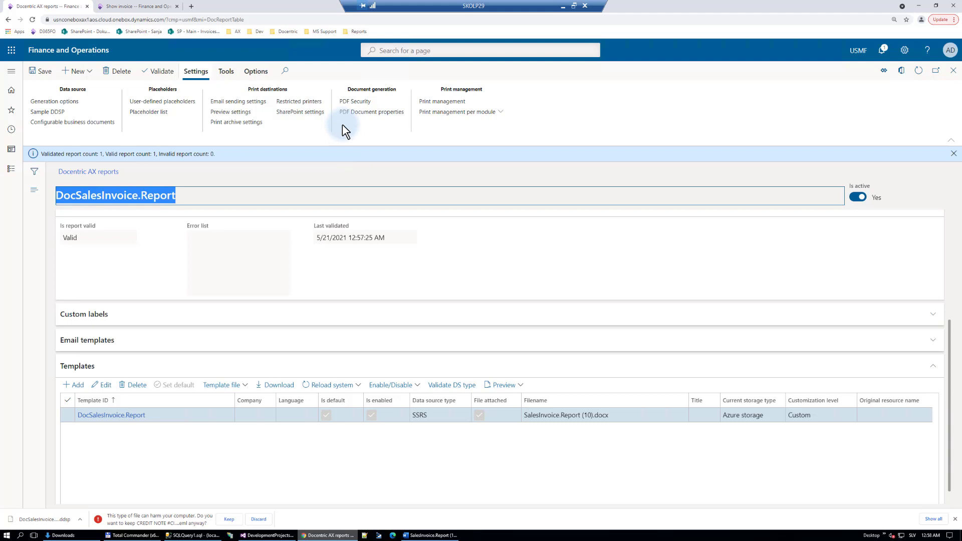
mouse_move(83, 517)
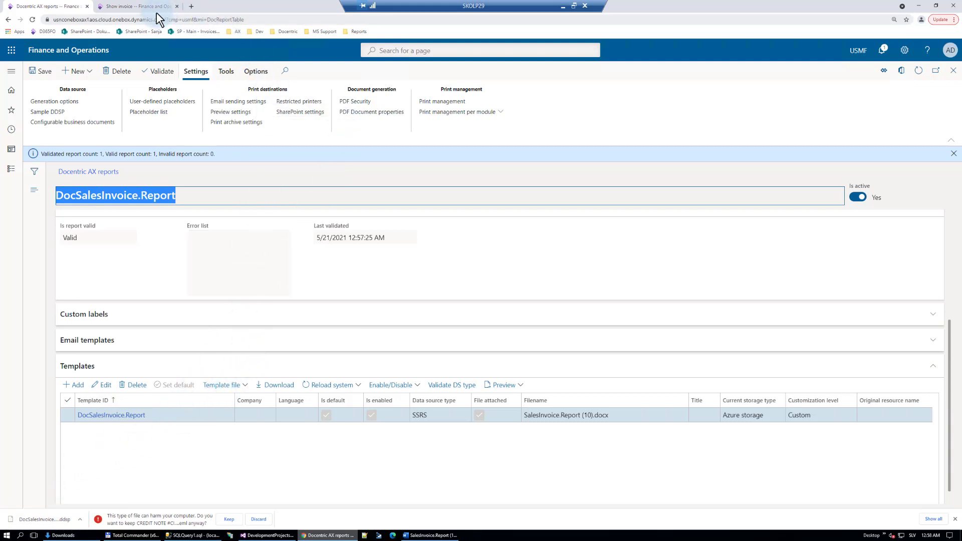
mouse_move(140, 6)
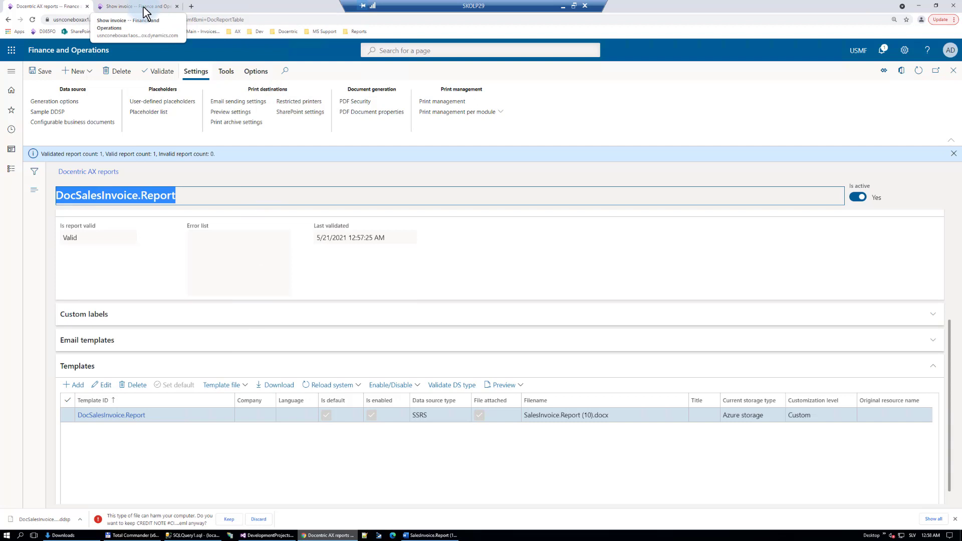
Step: In print management, select the Customer invoice Original and its destination settings
left_click(442, 102)
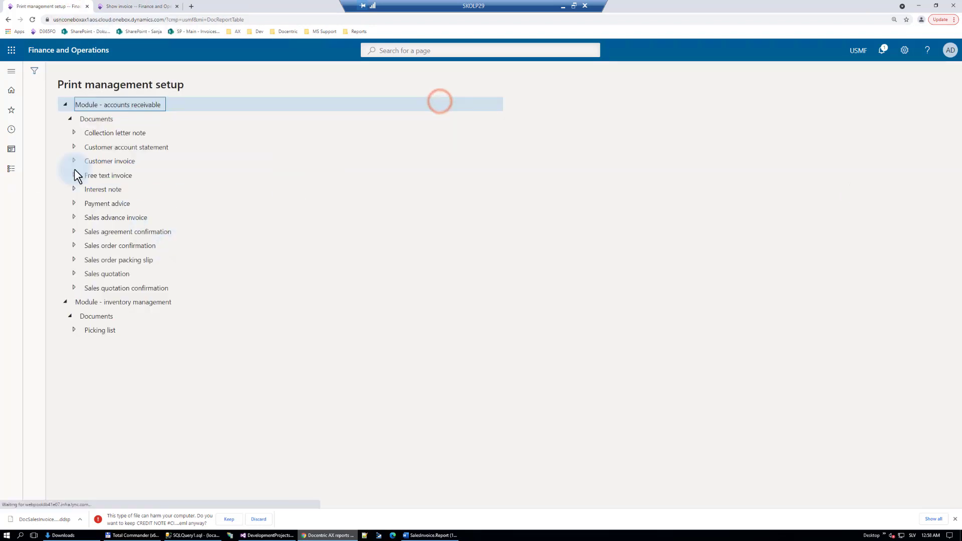
left_click(74, 160)
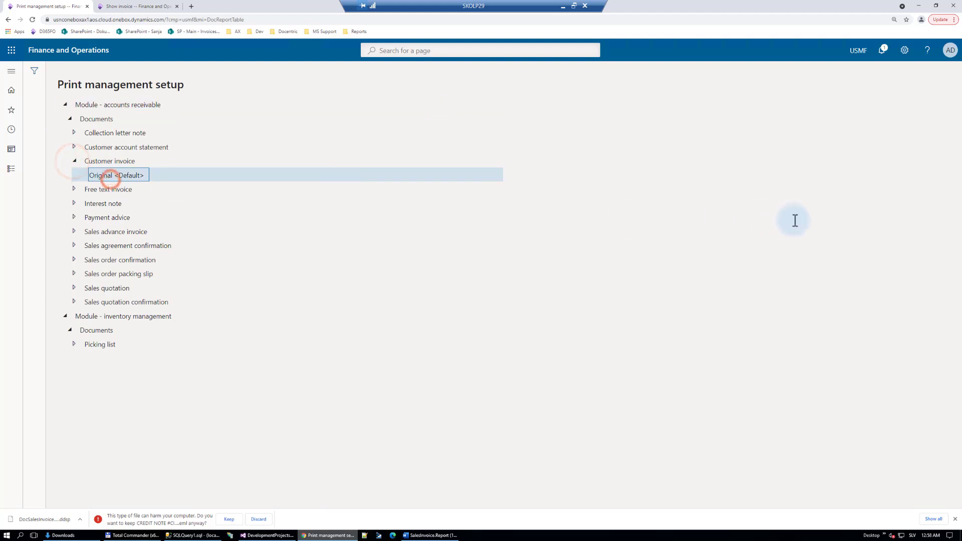
left_click(116, 174)
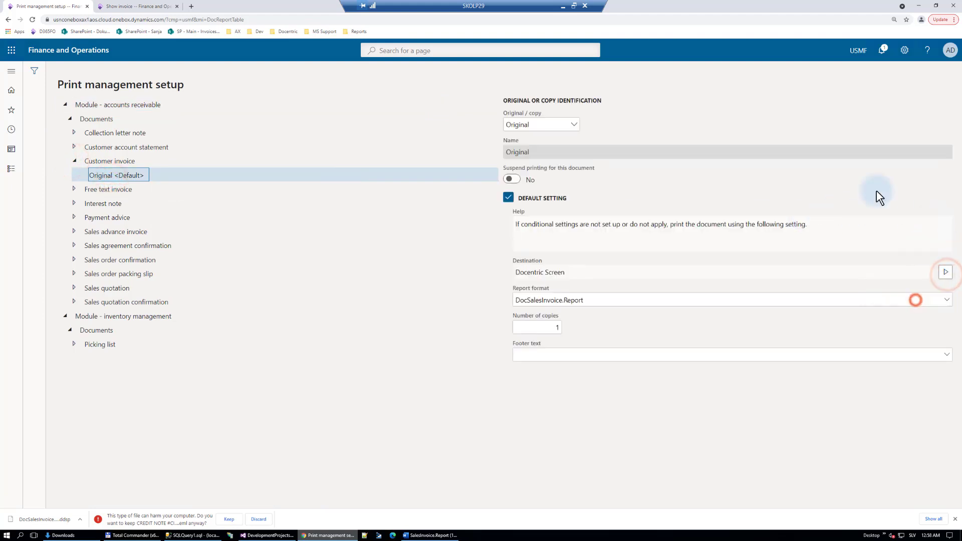
left_click(945, 271)
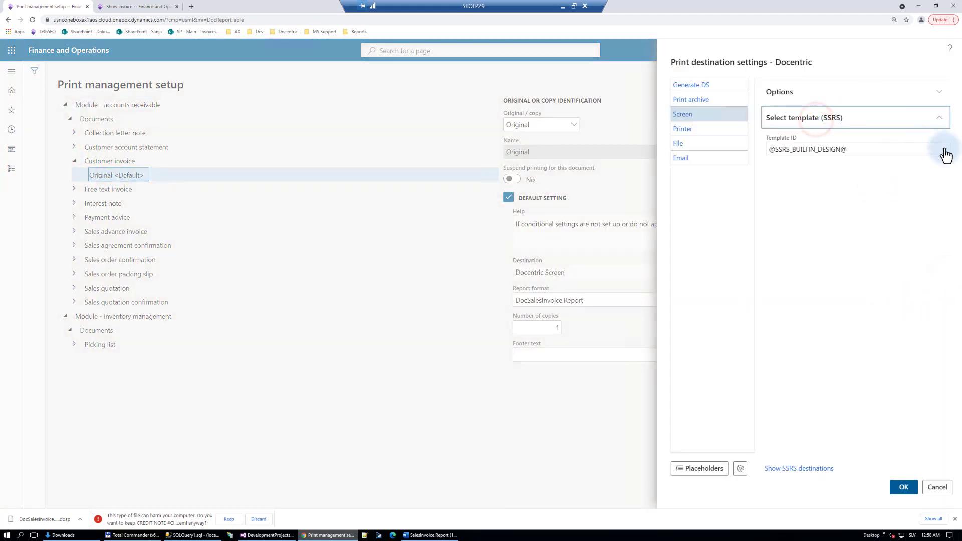
left_click(945, 149)
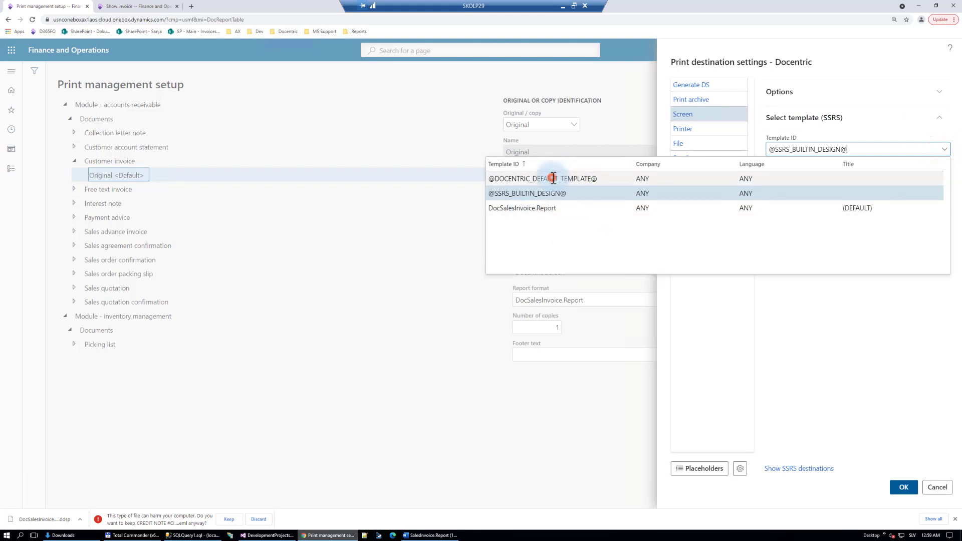
left_click(542, 178)
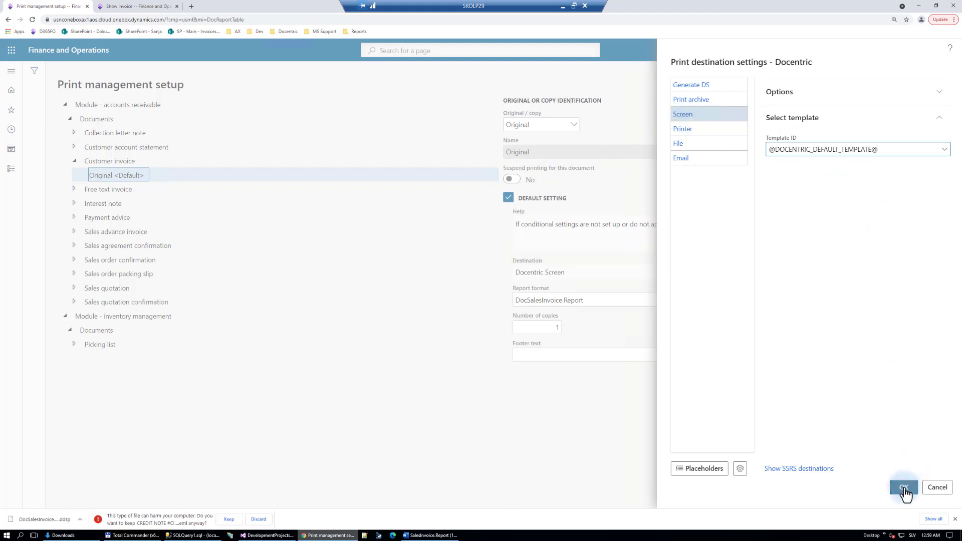
left_click(903, 487)
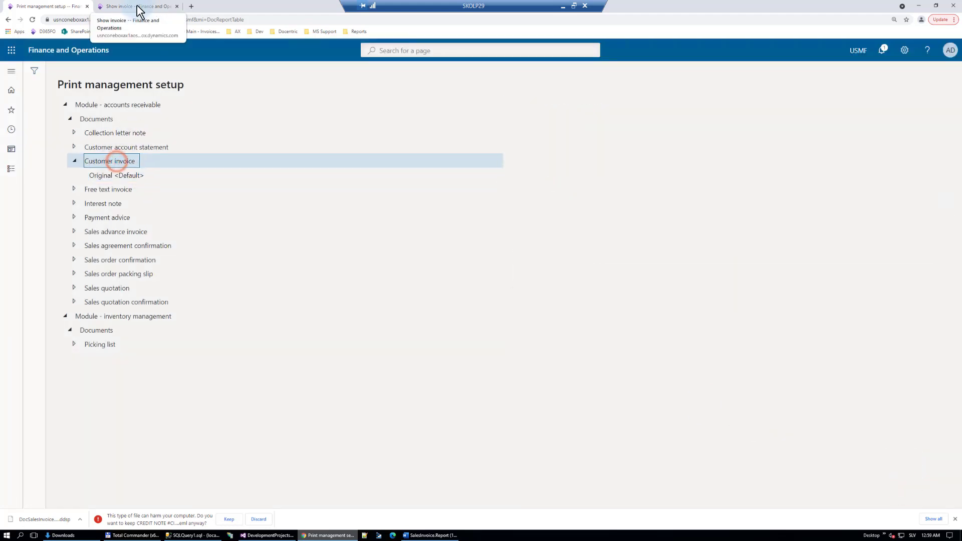
left_click(135, 6)
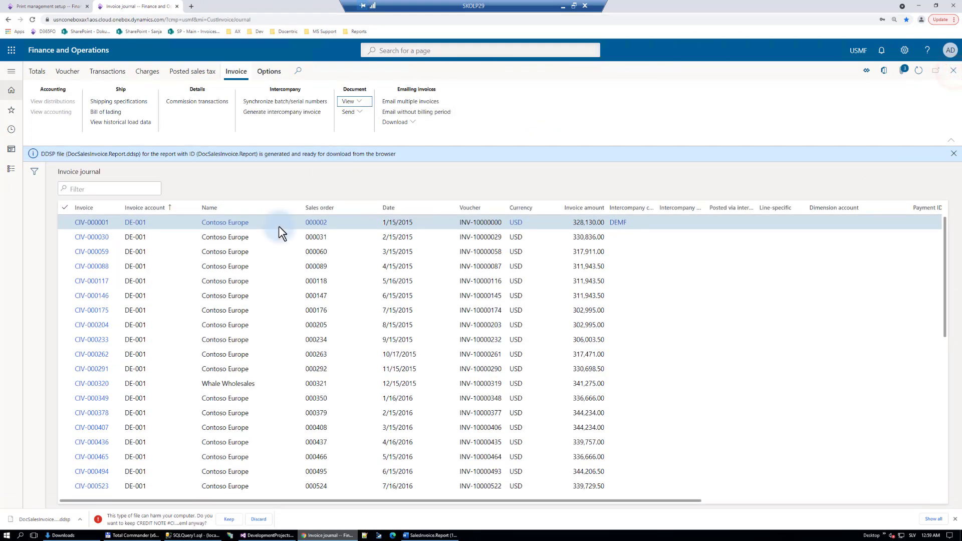
Step: Show invoice CIV-000001 using print management settings
left_click(348, 101)
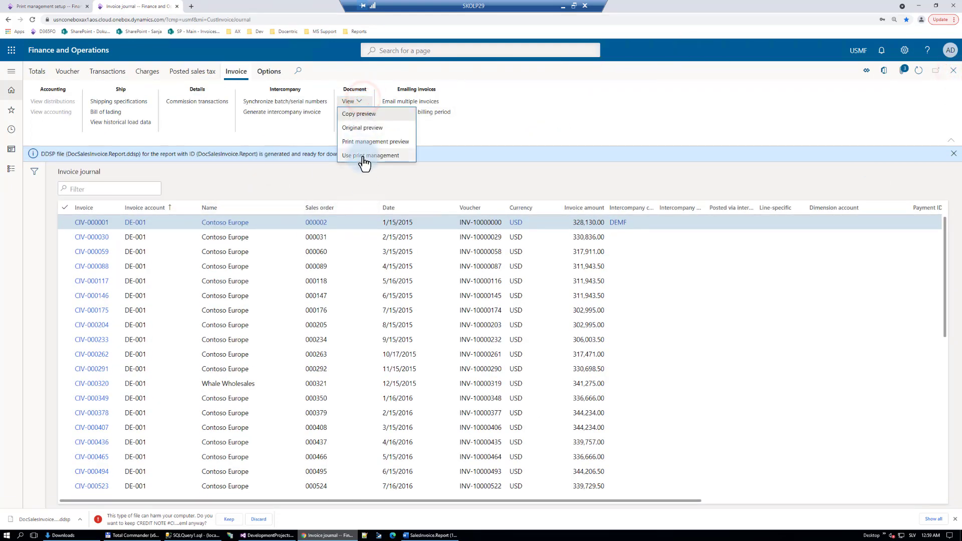
left_click(362, 127)
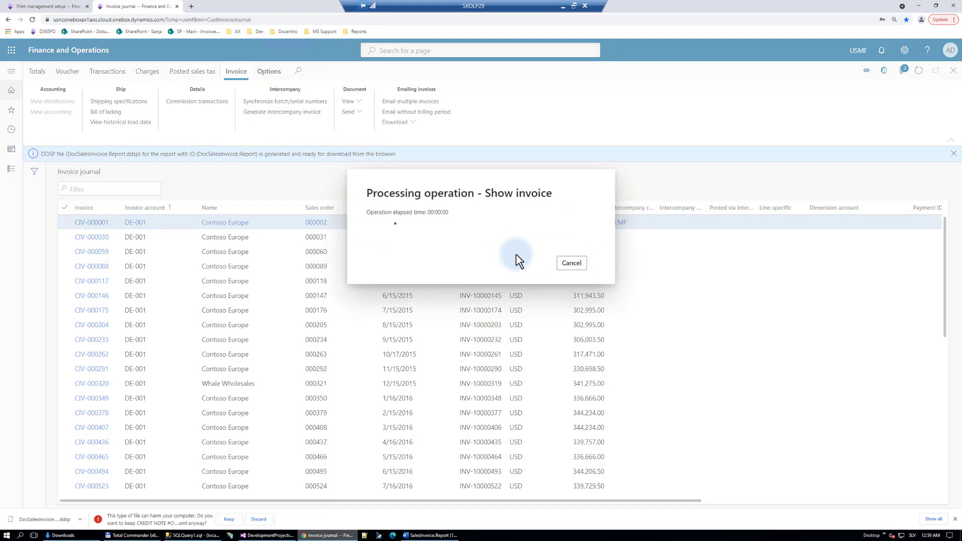